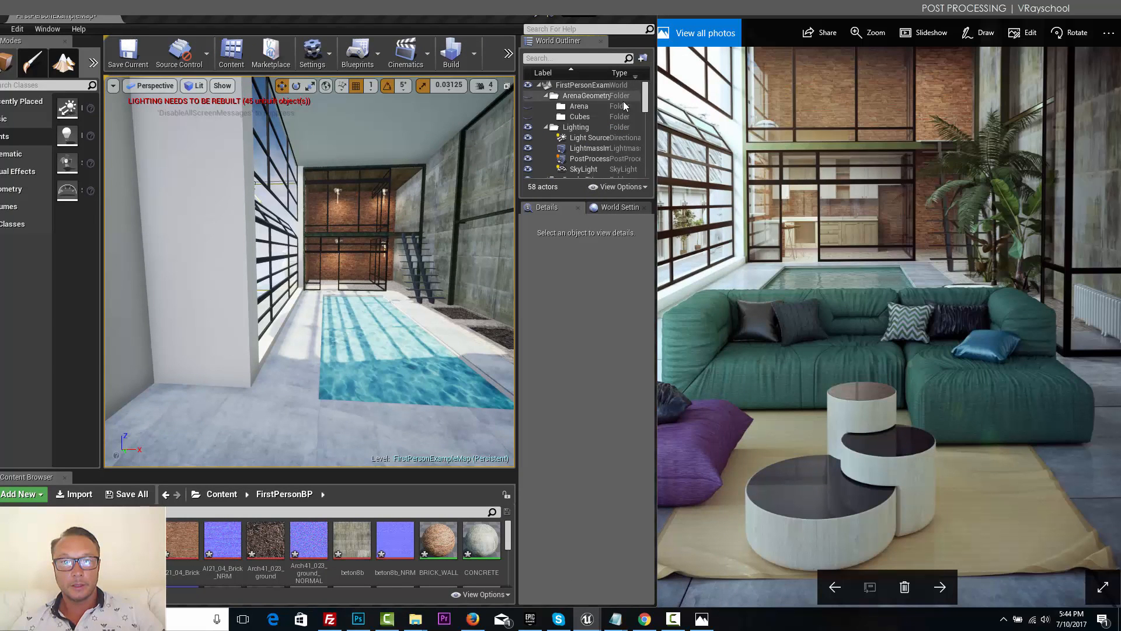
Step: Select the PostProcessVolume to show its HDRI_Epic_Courtyard_Daylight ambient cubemap at intensity 2
left_click(589, 158)
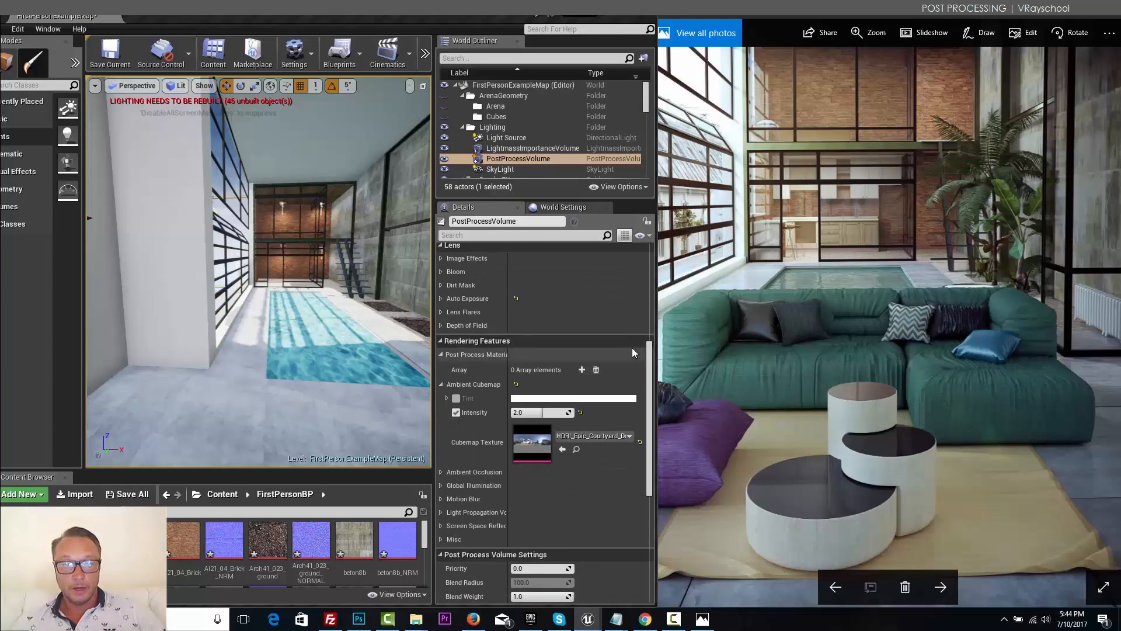
mouse_move(597, 451)
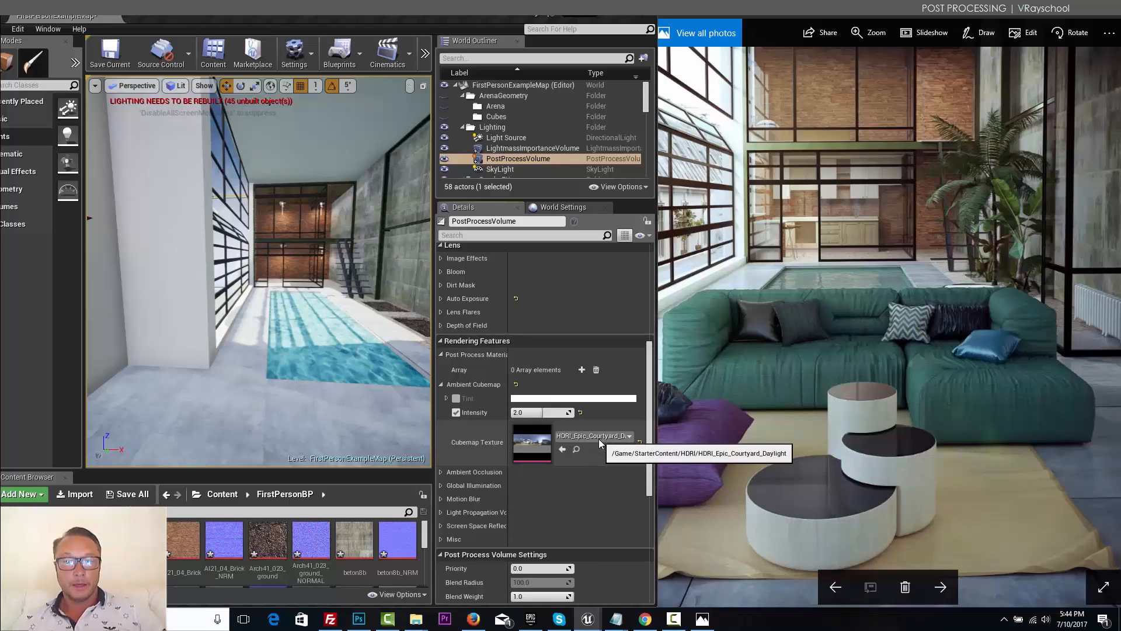
mouse_move(591, 444)
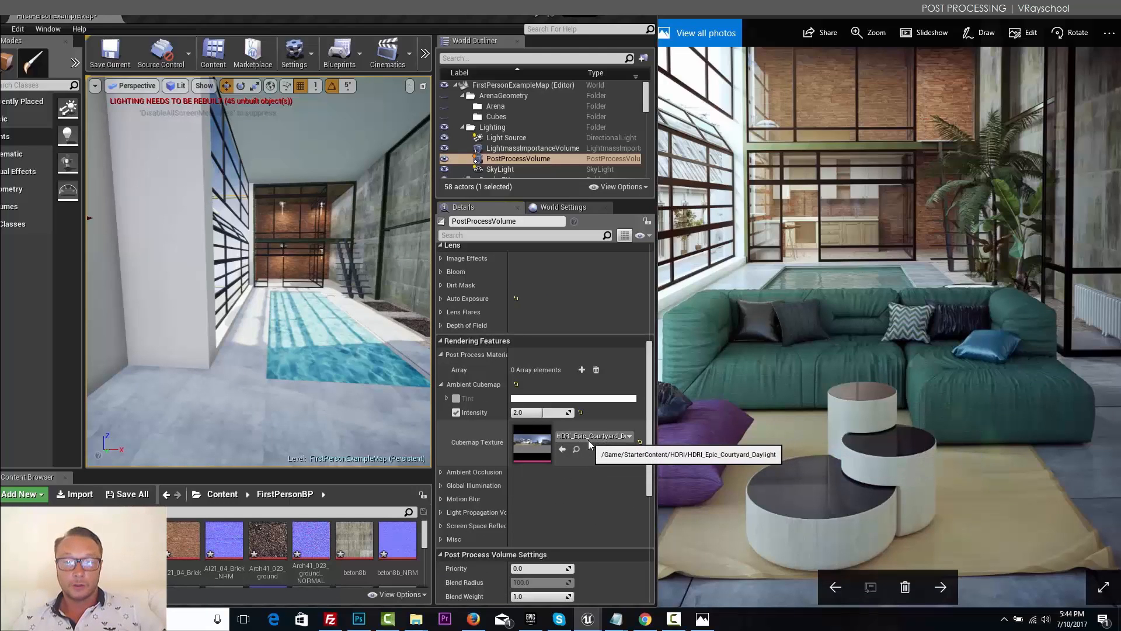
mouse_move(580, 438)
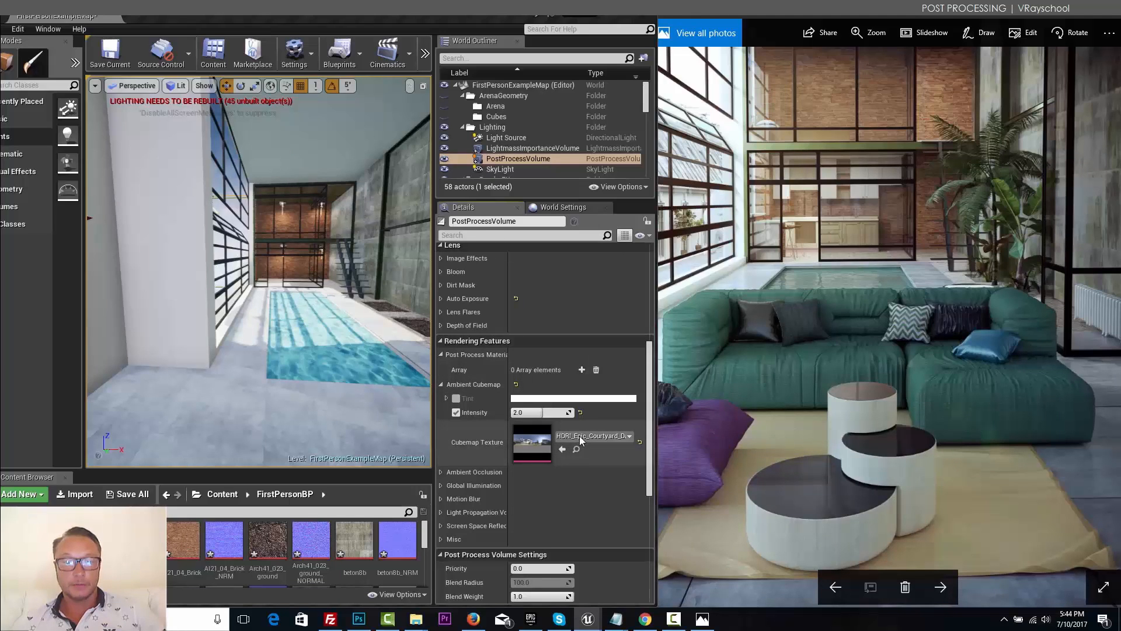
mouse_move(593, 436)
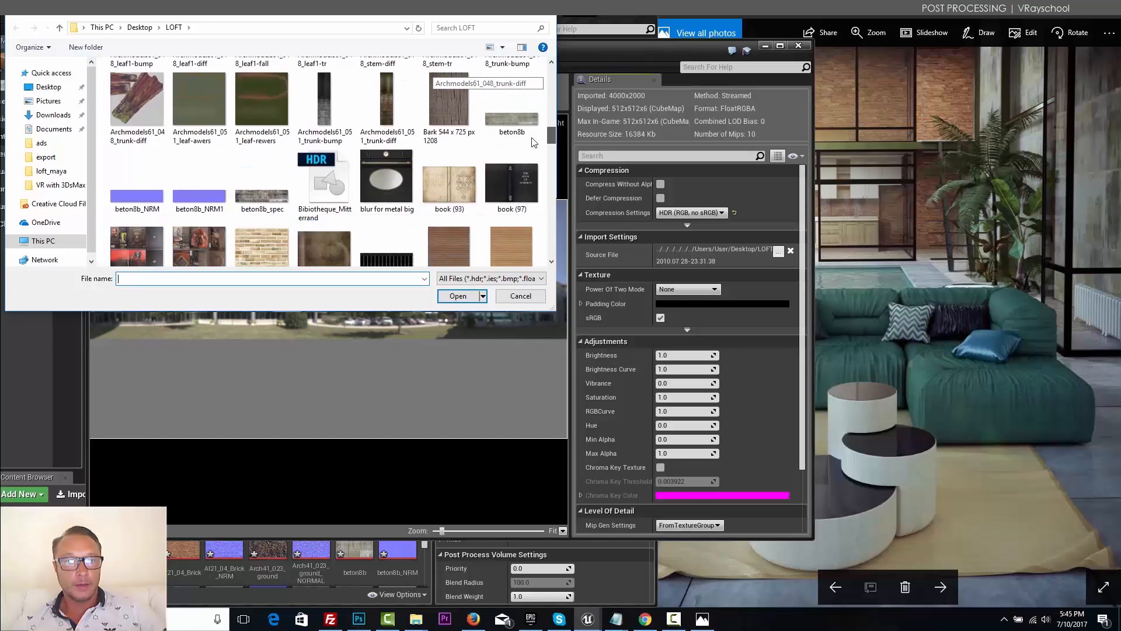
Step: Reimport the cubemap texture from Bibliotheque_Mitterrand.hdr, then close the texture editor
left_click(325, 176)
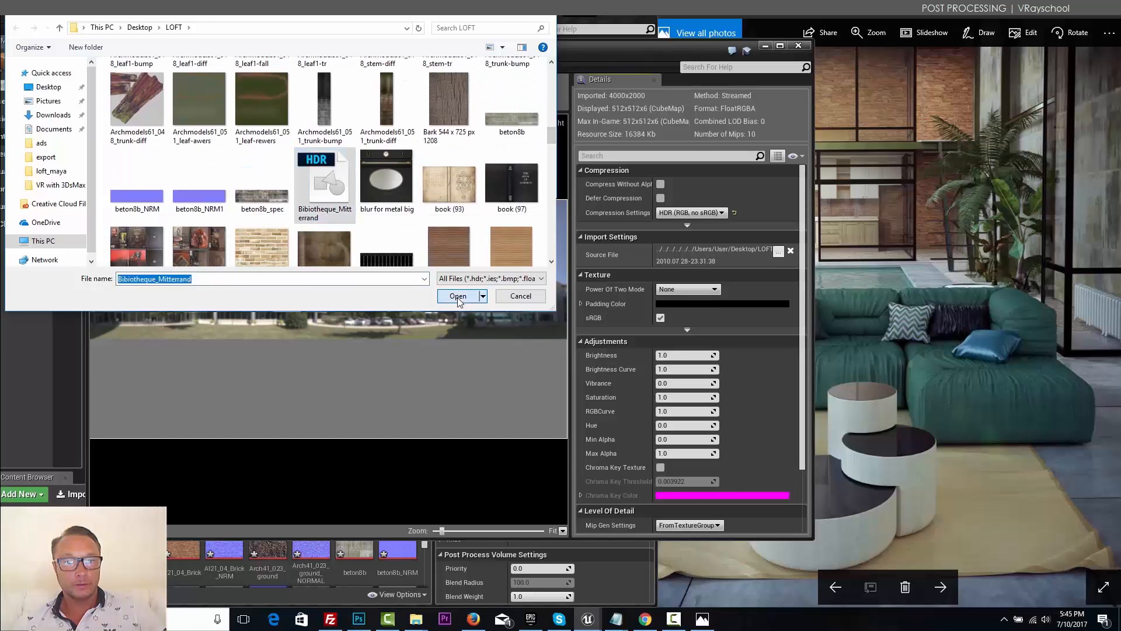
left_click(457, 295)
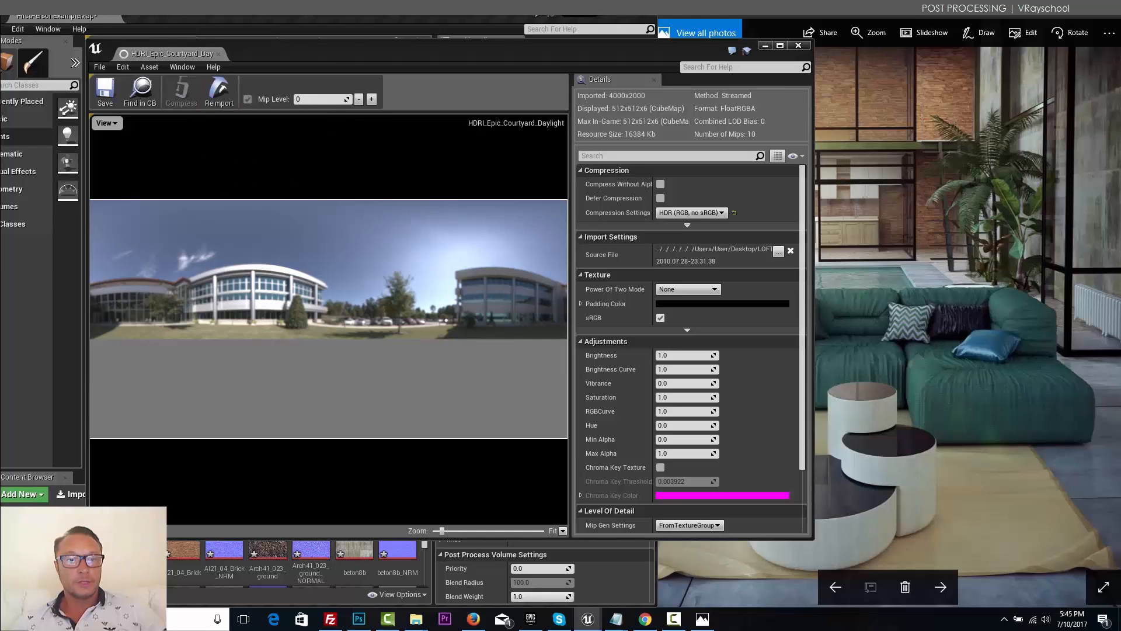
mouse_move(219, 91)
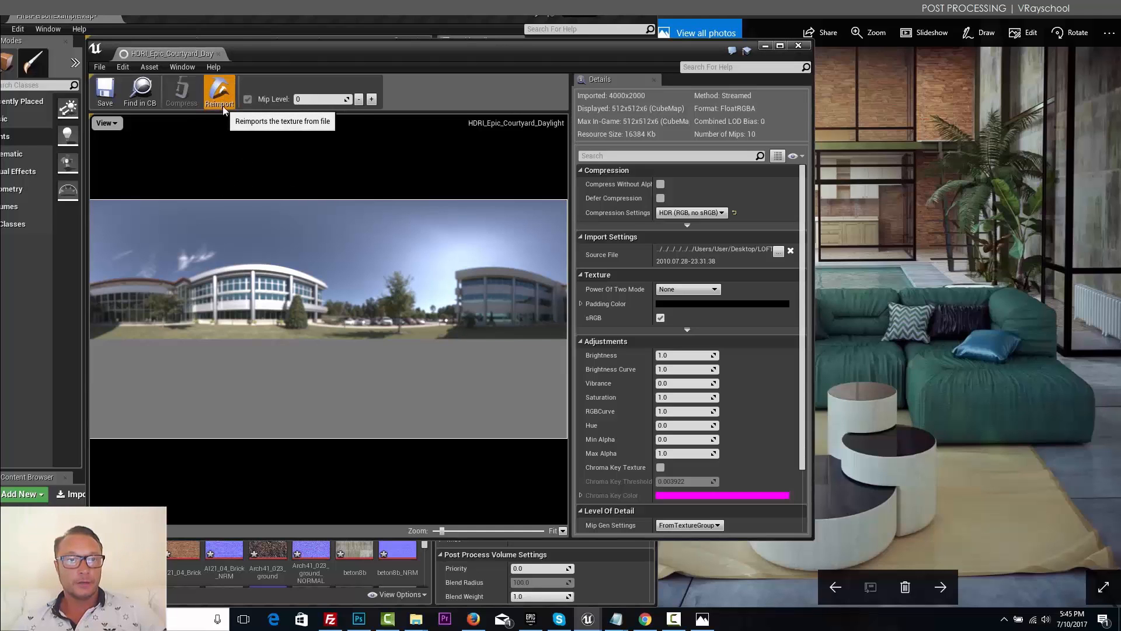
left_click(220, 91)
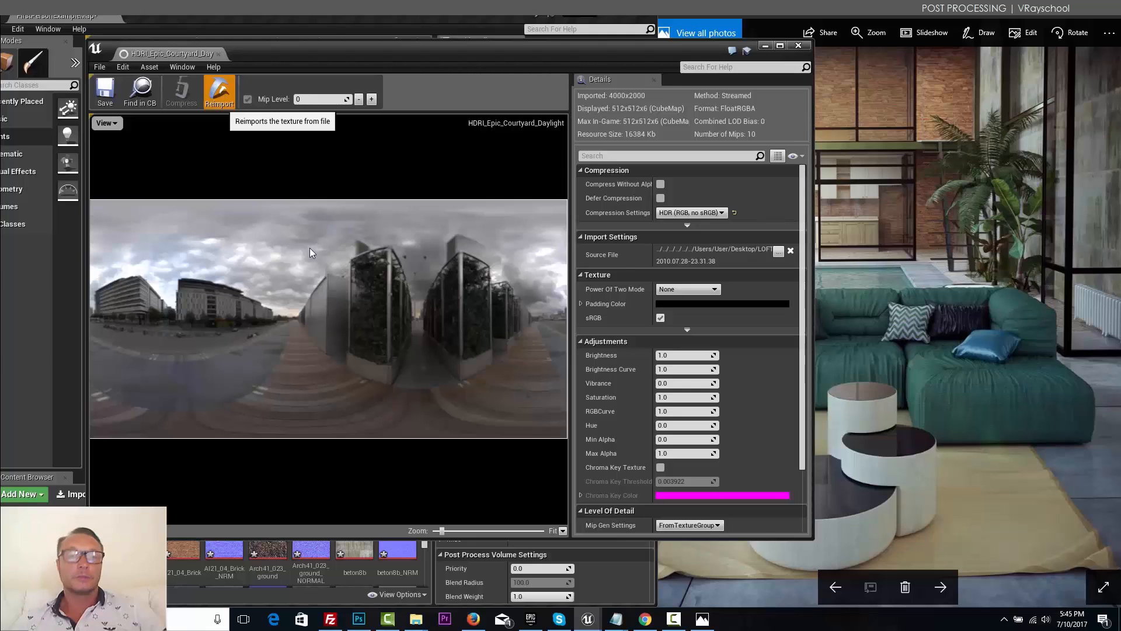
mouse_move(412, 171)
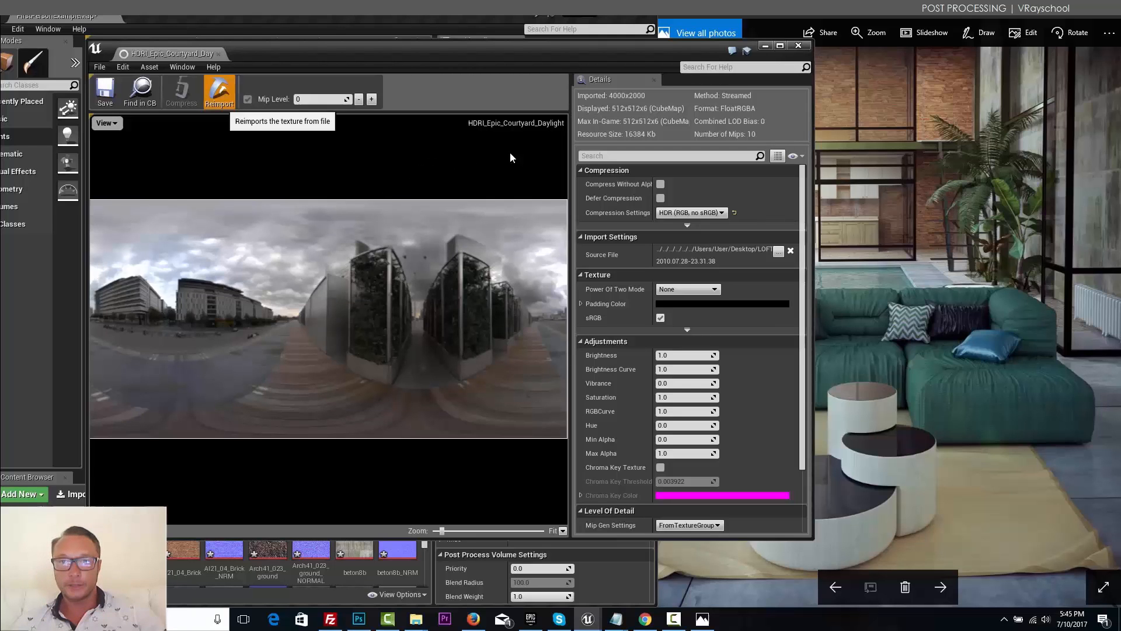
mouse_move(543, 105)
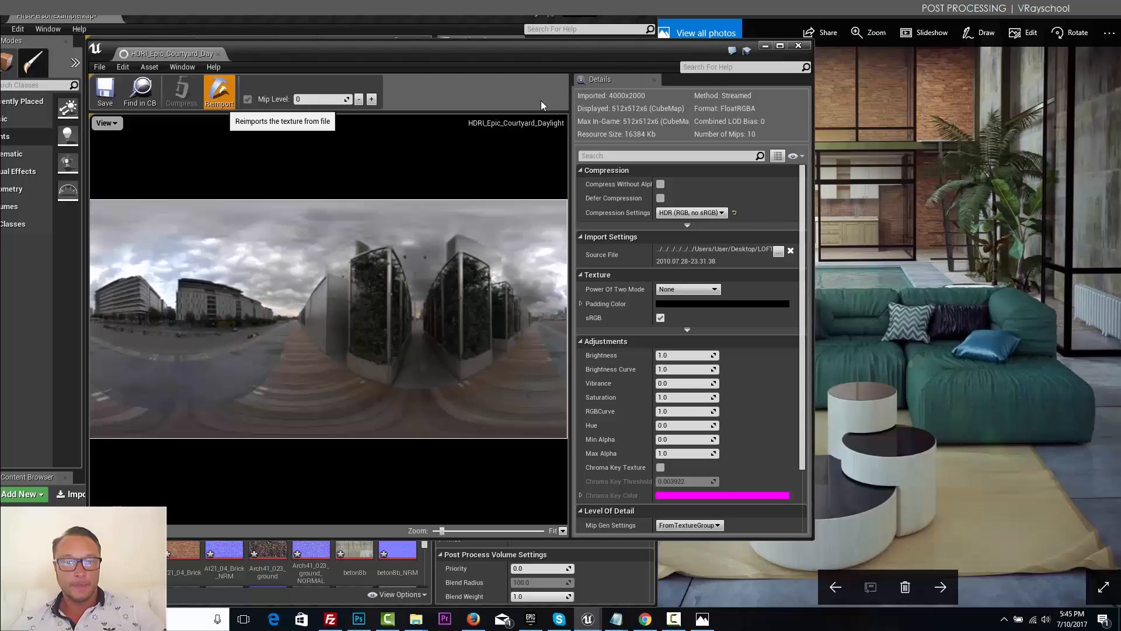
left_click(661, 198)
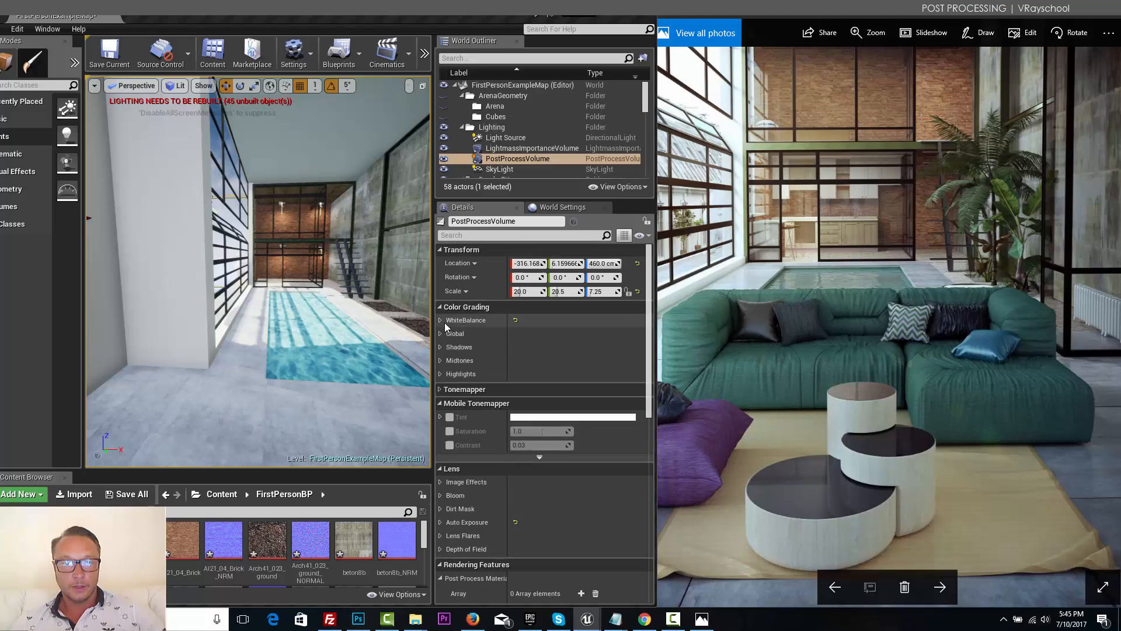
Step: Expand White Balance, enable Temp and set it to about 7119
left_click(440, 320)
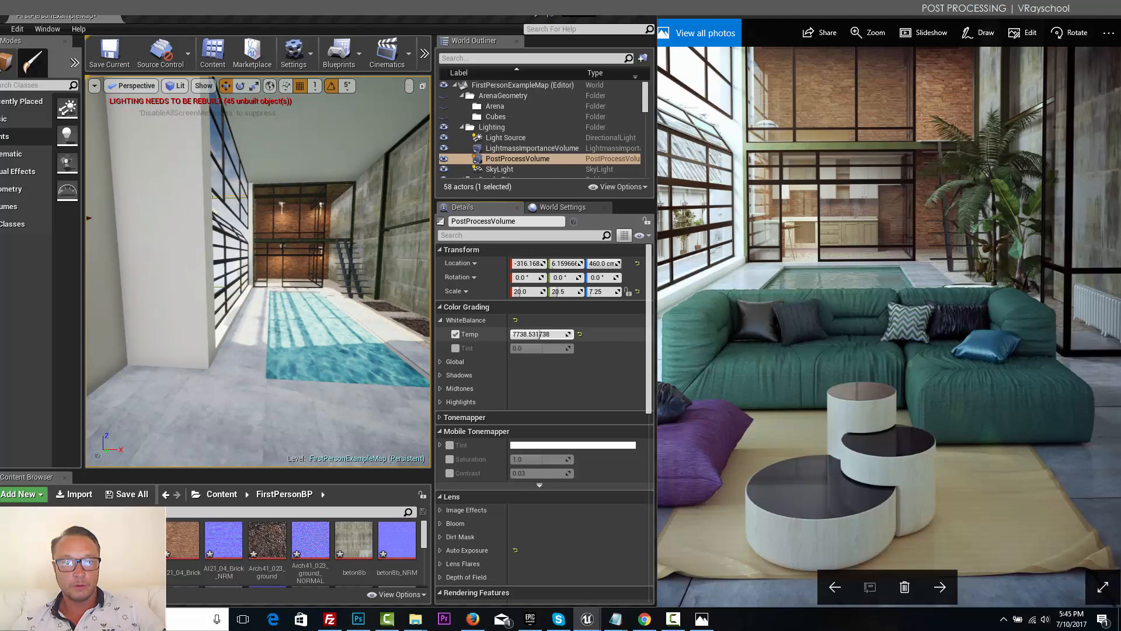
left_click_drag(543, 333, 522, 333)
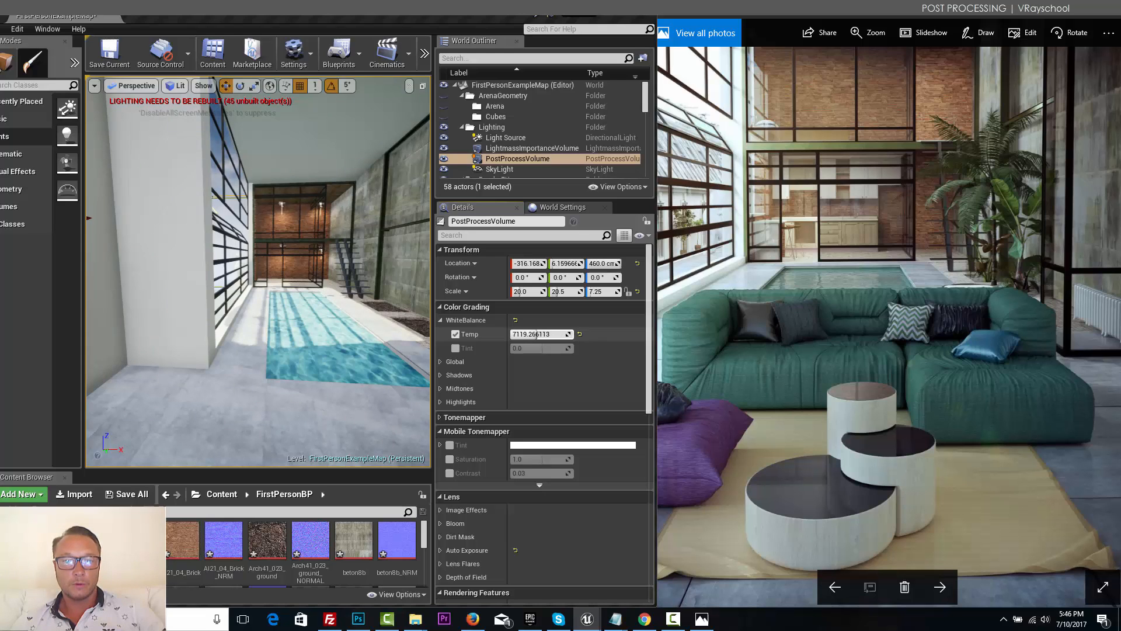
left_click(441, 362)
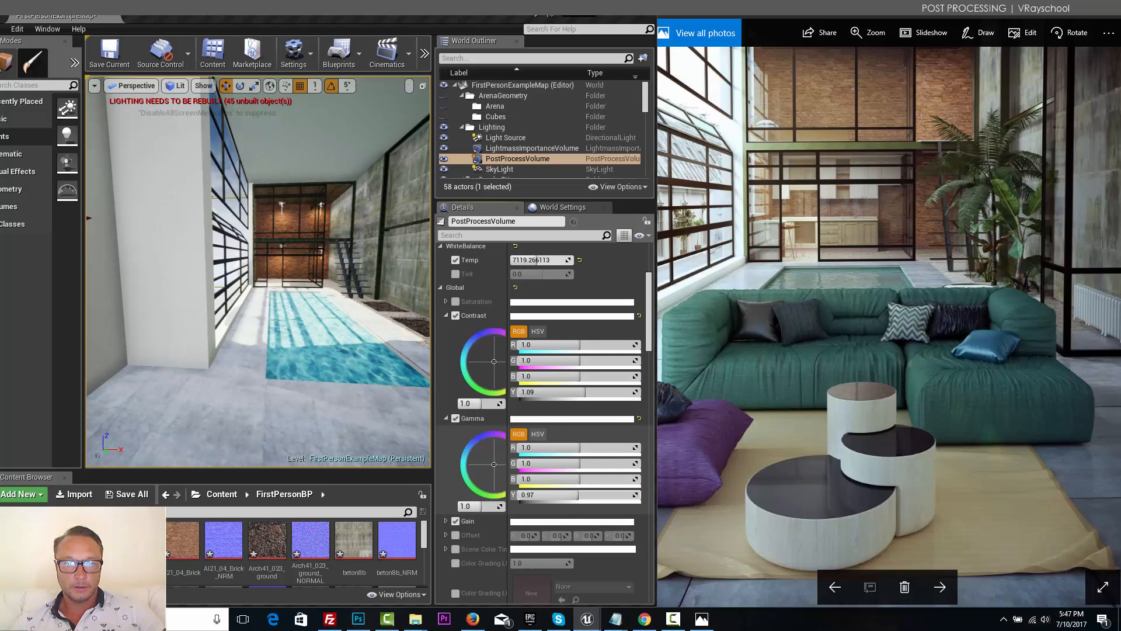
Step: Nudge the global gamma and contrast colour wheels to add slight tints
left_click_drag(494, 464, 492, 465)
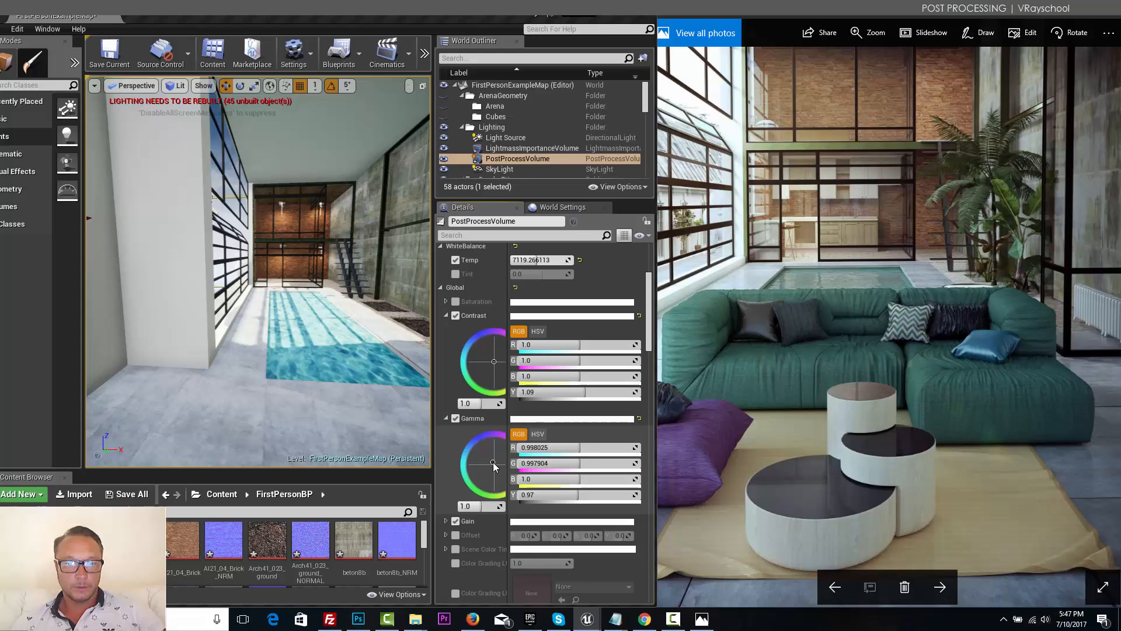
left_click_drag(491, 463, 490, 463)
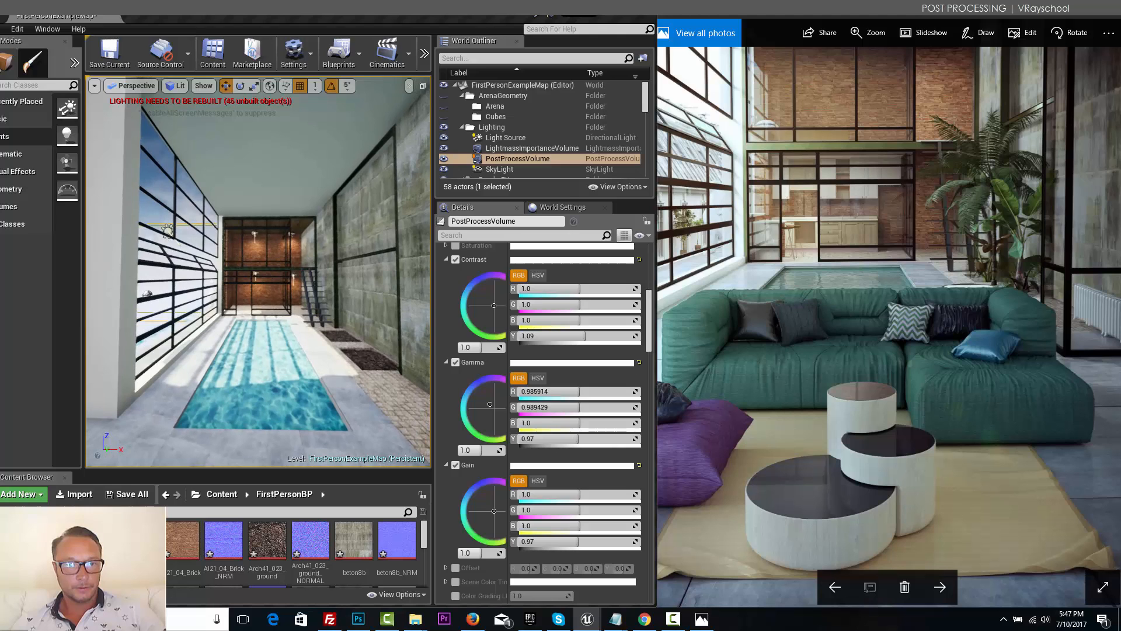
left_click_drag(491, 305, 486, 293)
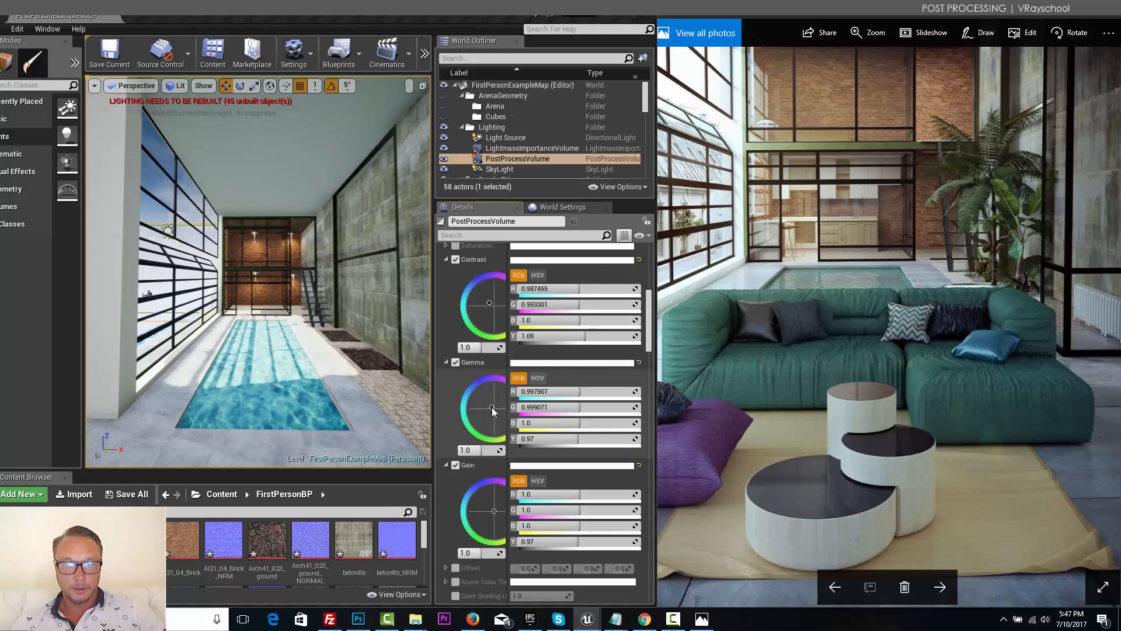
mouse_move(554, 439)
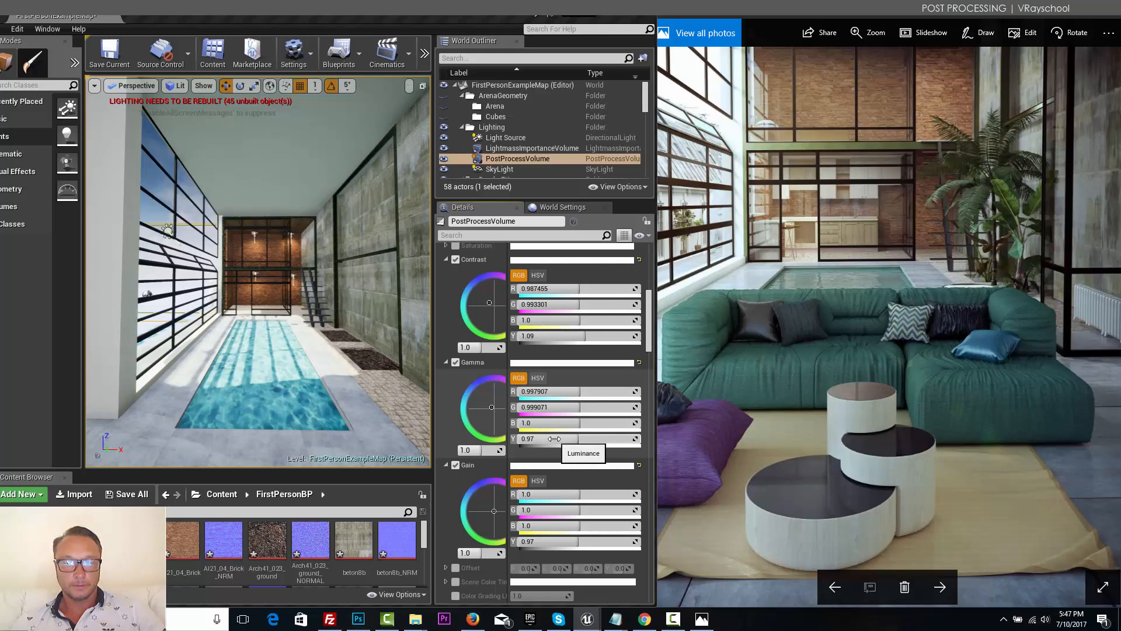
mouse_move(532, 618)
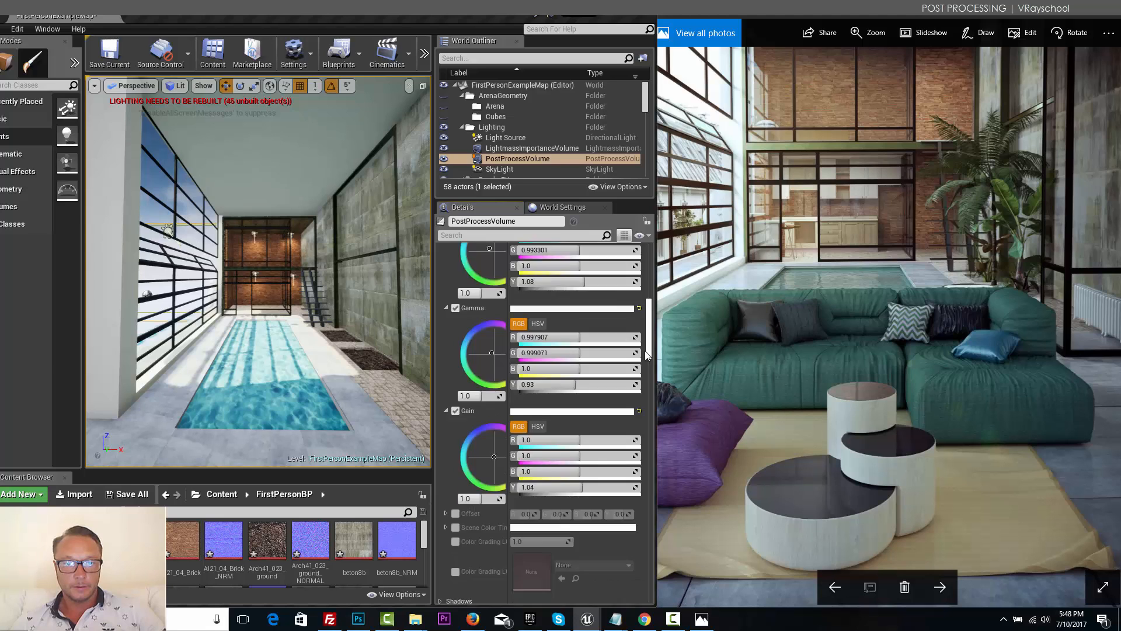
scroll("down", 3)
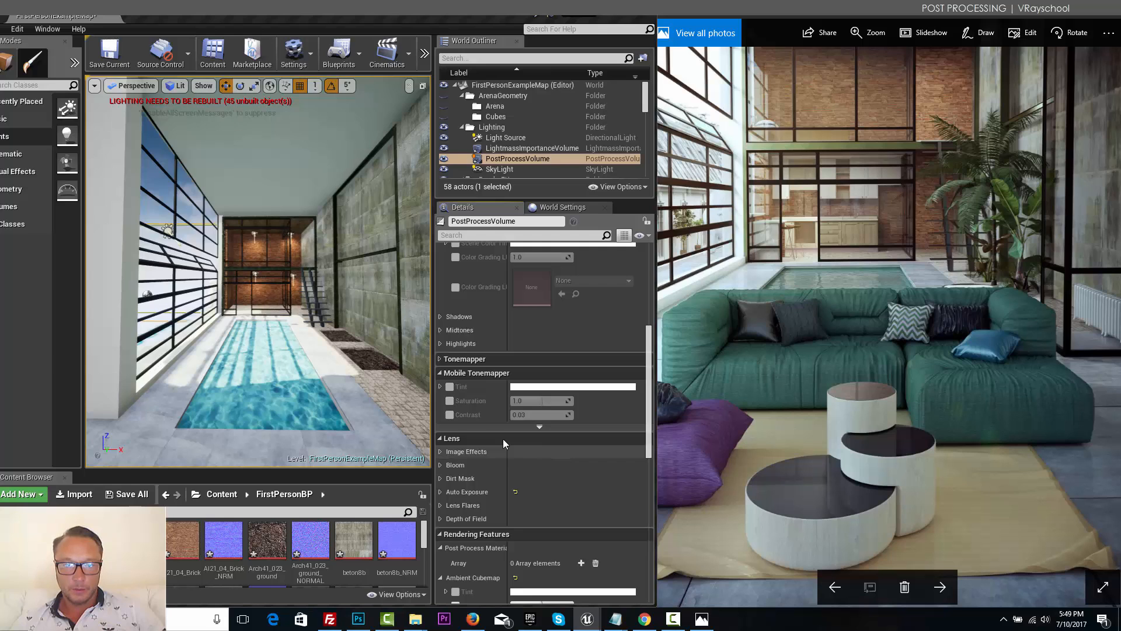
Step: Expand Tonemapper and enable Slope and Shoulder at about 0.87 and 0.41
left_click(465, 359)
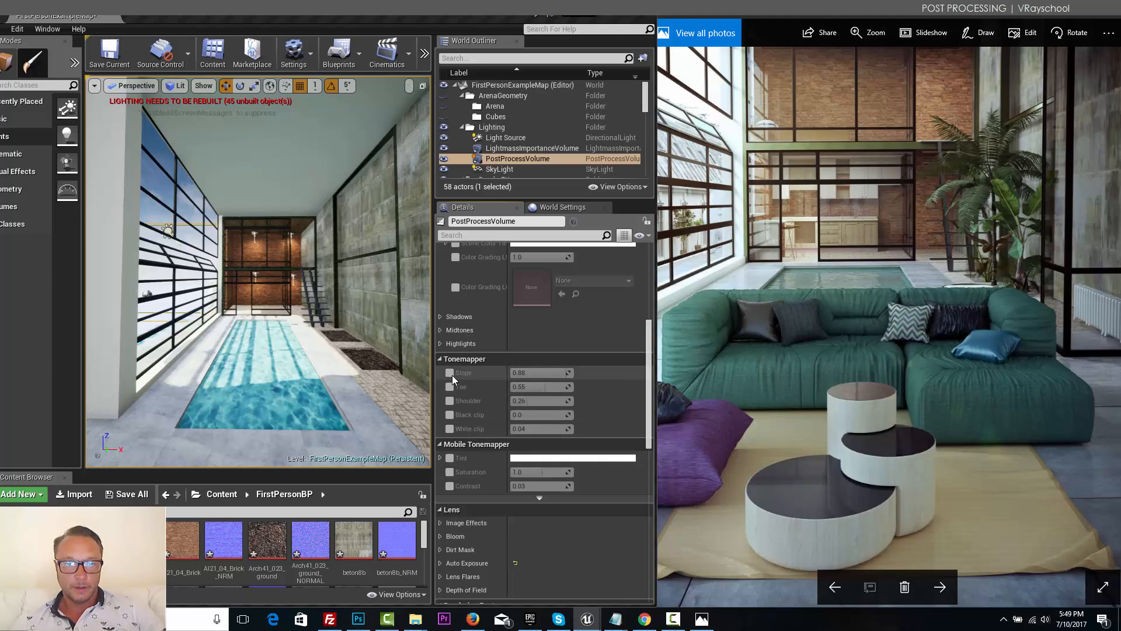
left_click(449, 373)
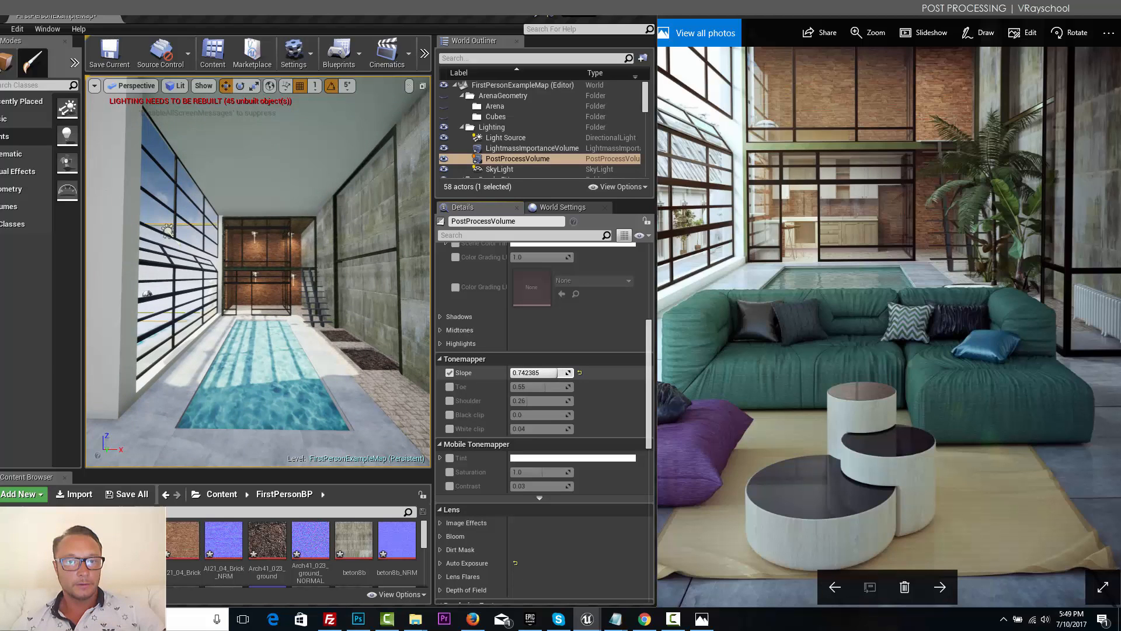
left_click_drag(533, 372, 564, 372)
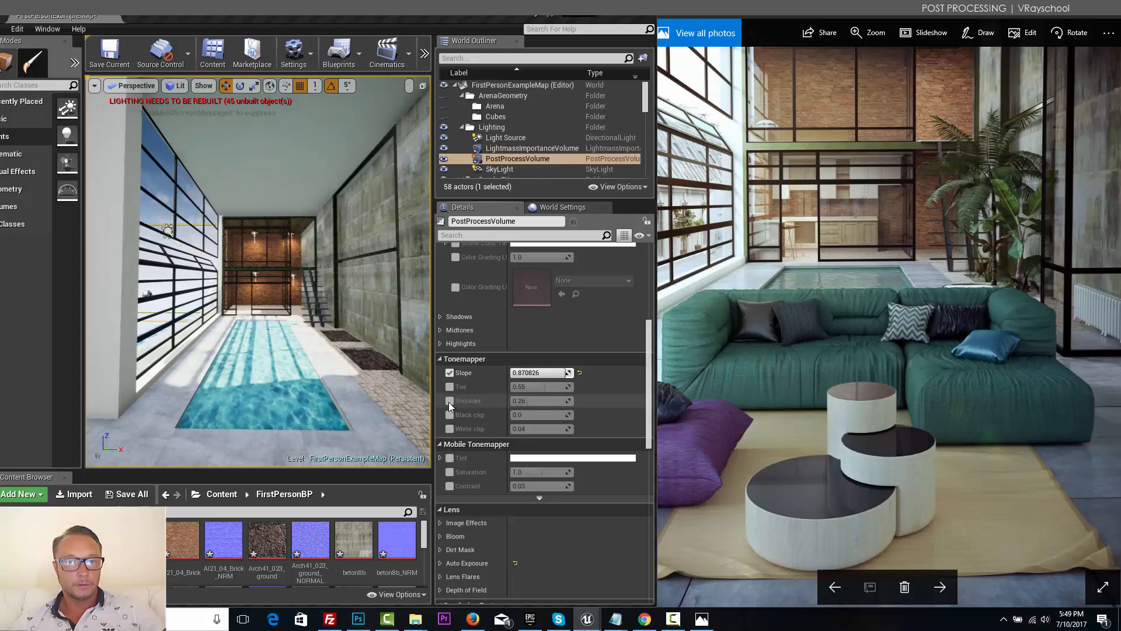
left_click(450, 400)
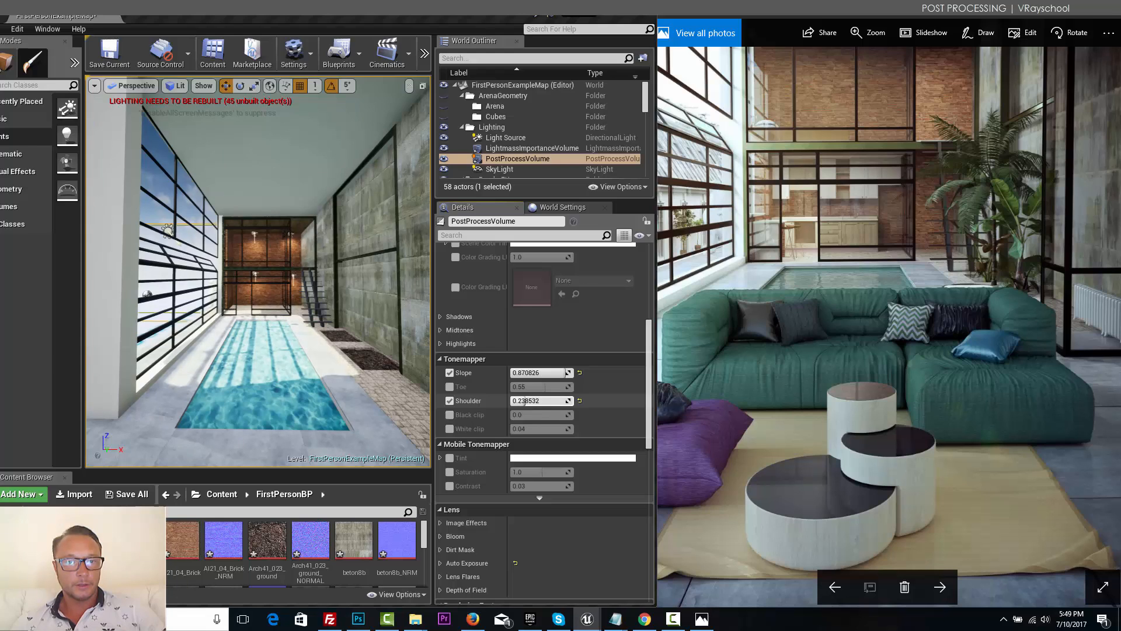
left_click_drag(536, 400, 534, 401)
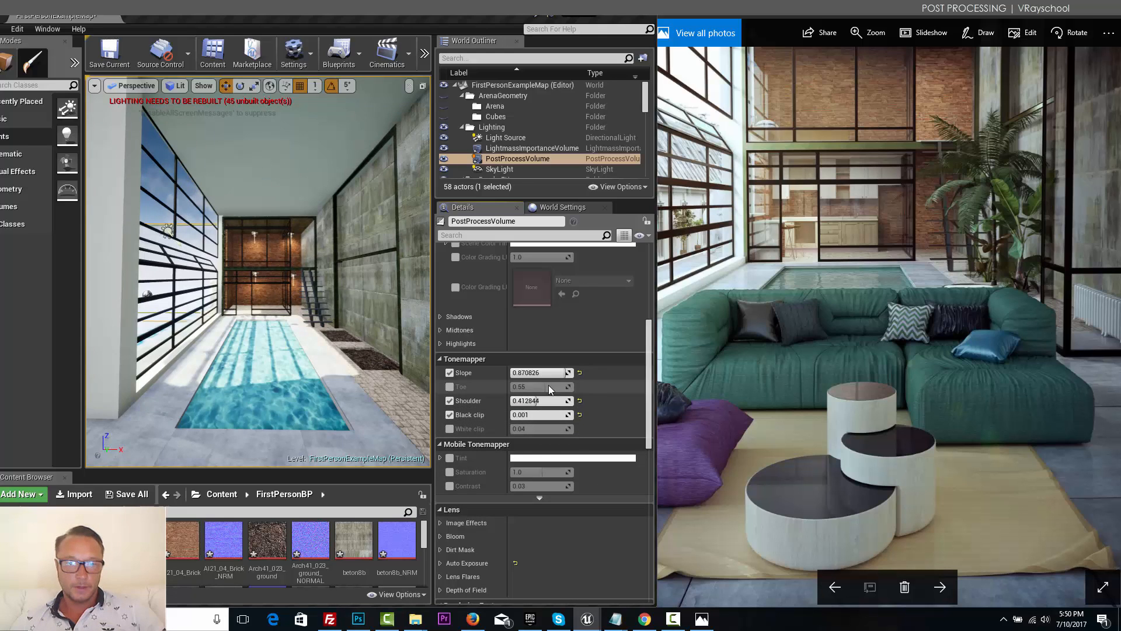
mouse_move(531, 490)
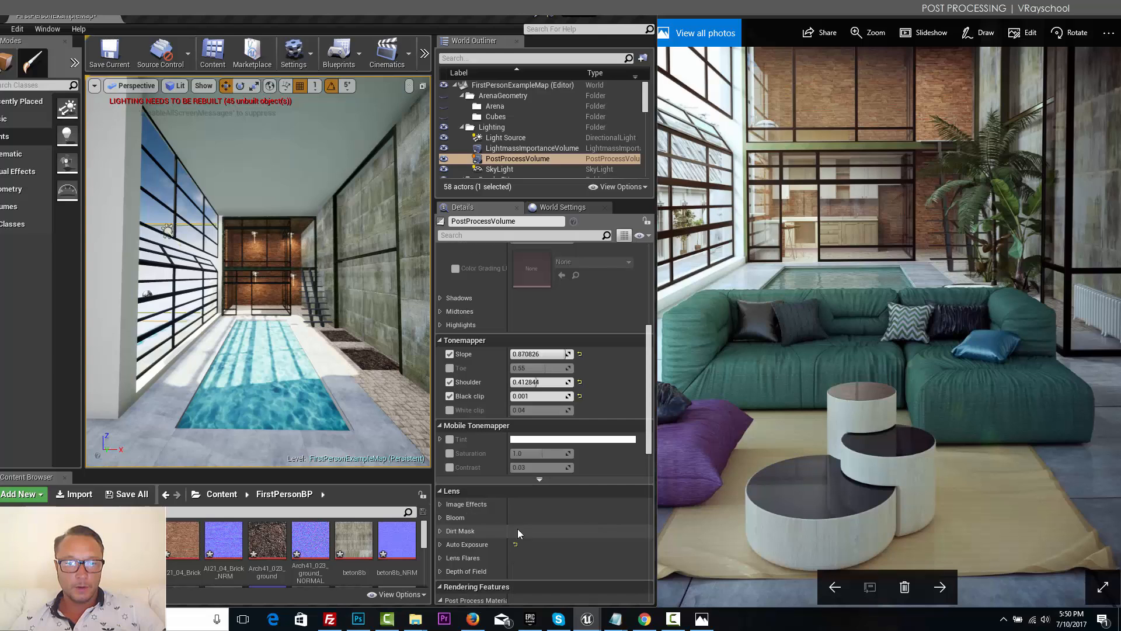
Step: Set chromatic aberration to about 0.50 and vignette intensity to about 0.57
left_click(440, 504)
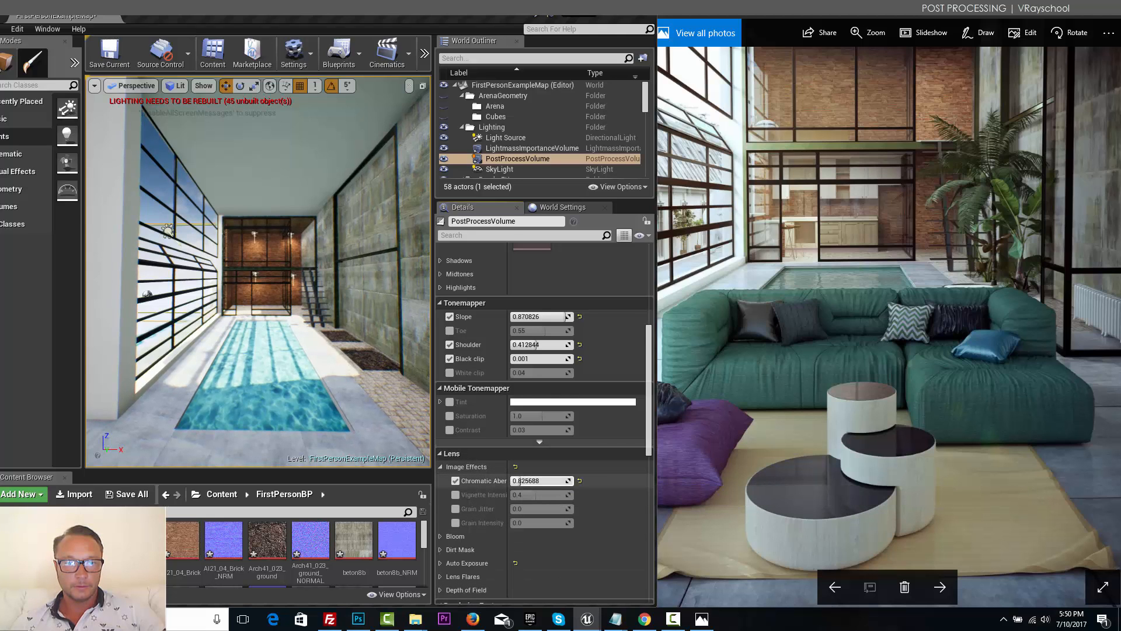
type("5.0")
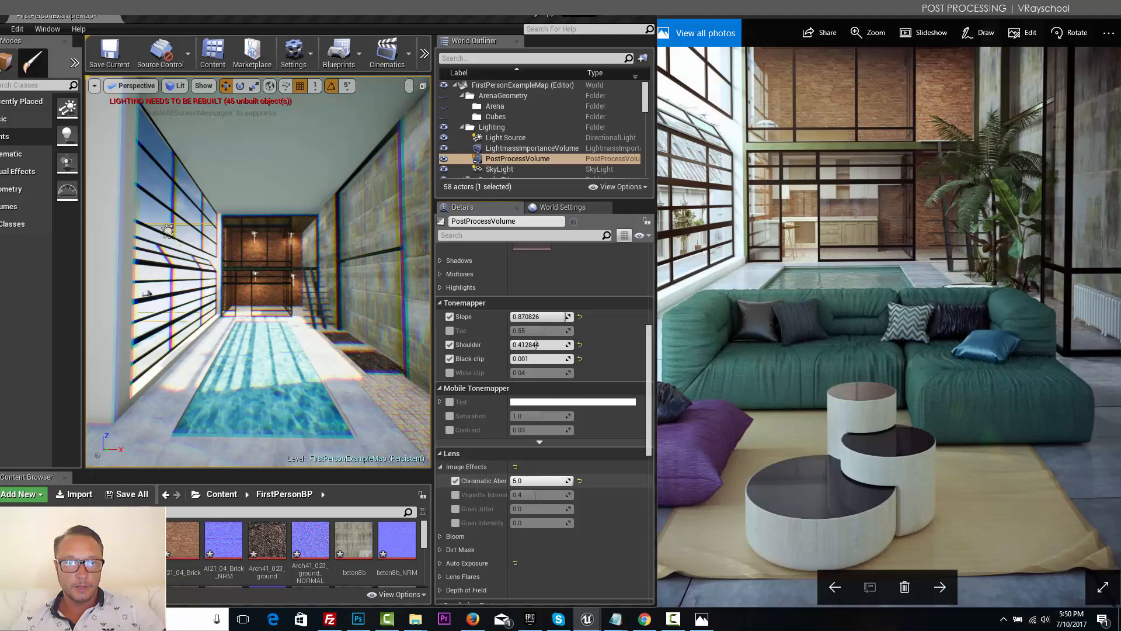
type("0.917431")
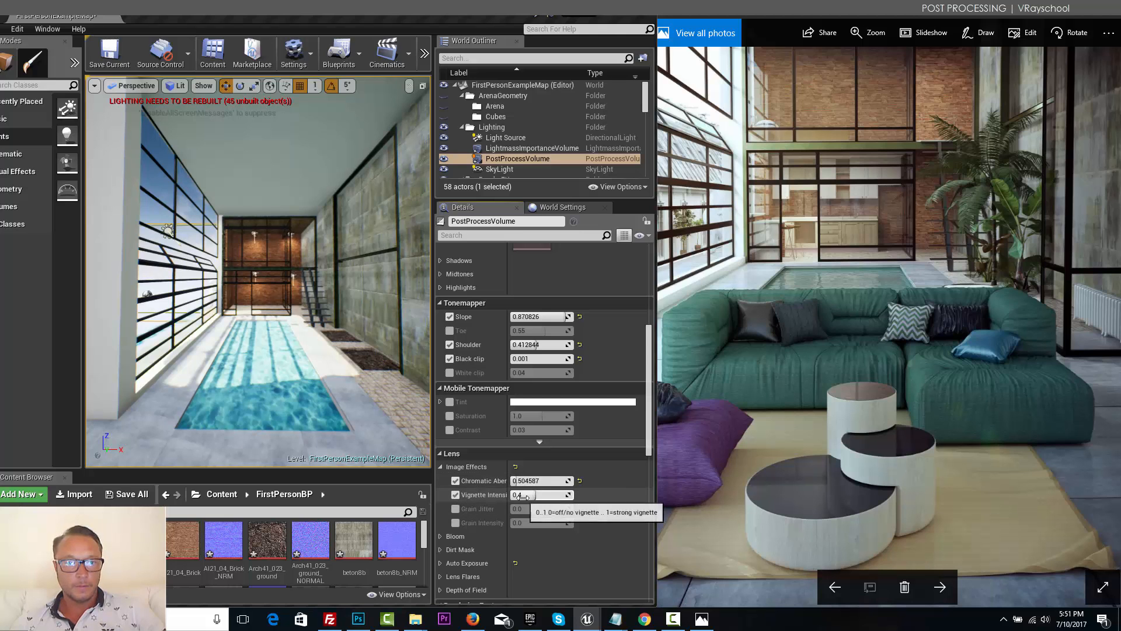
left_click_drag(515, 494, 554, 494)
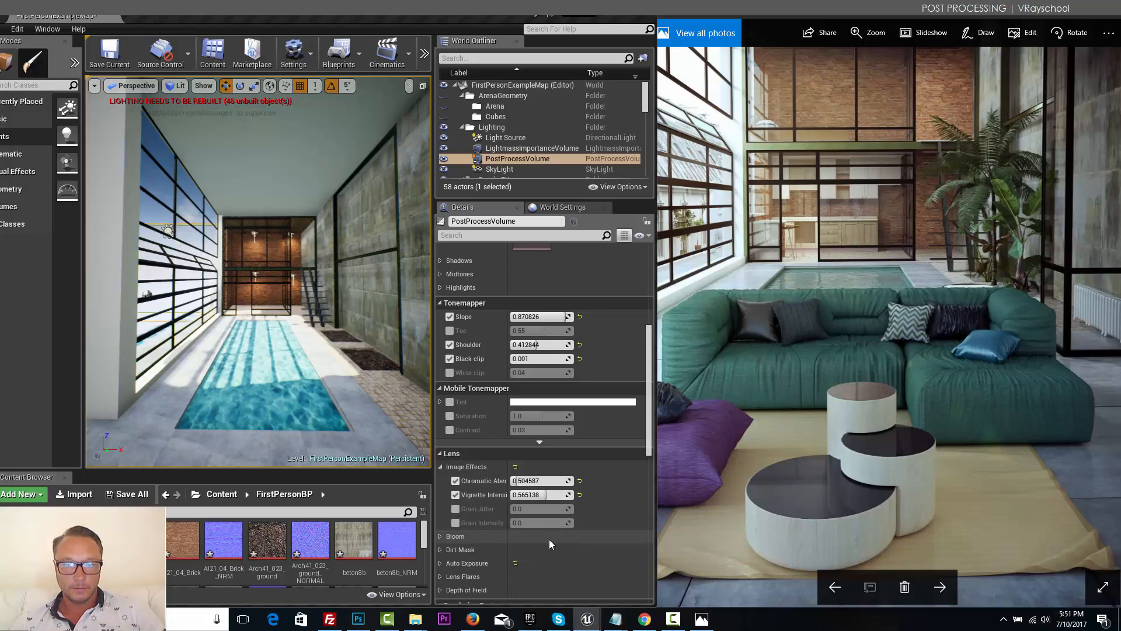
scroll("down", 3)
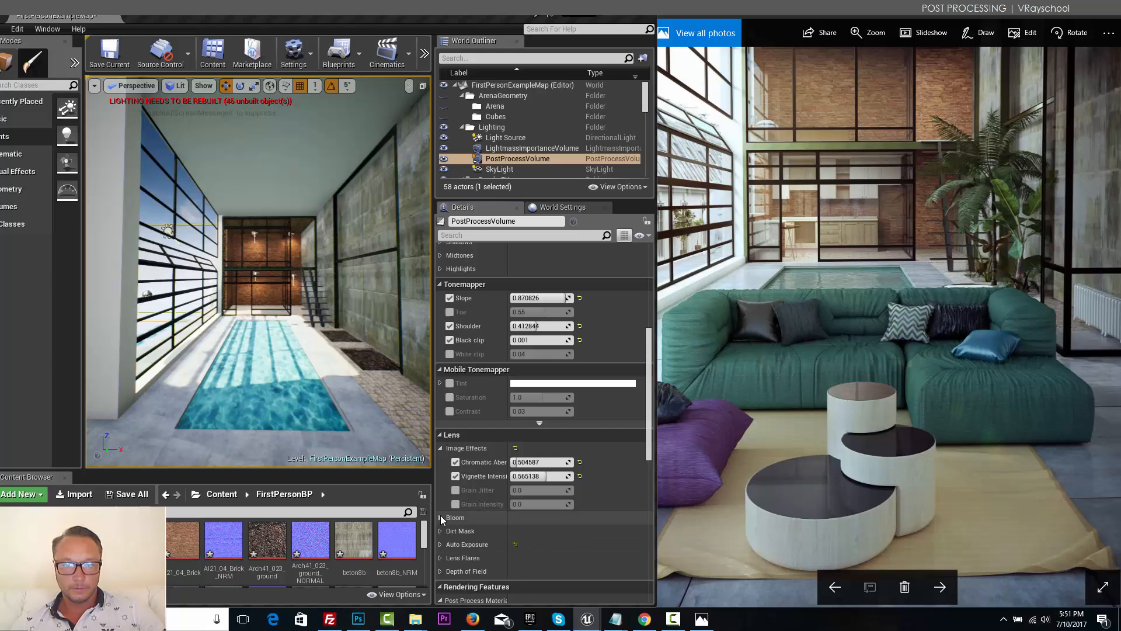
Step: Expand Bloom, enable the method override and raise bloom intensity to about 2.22
left_click(441, 517)
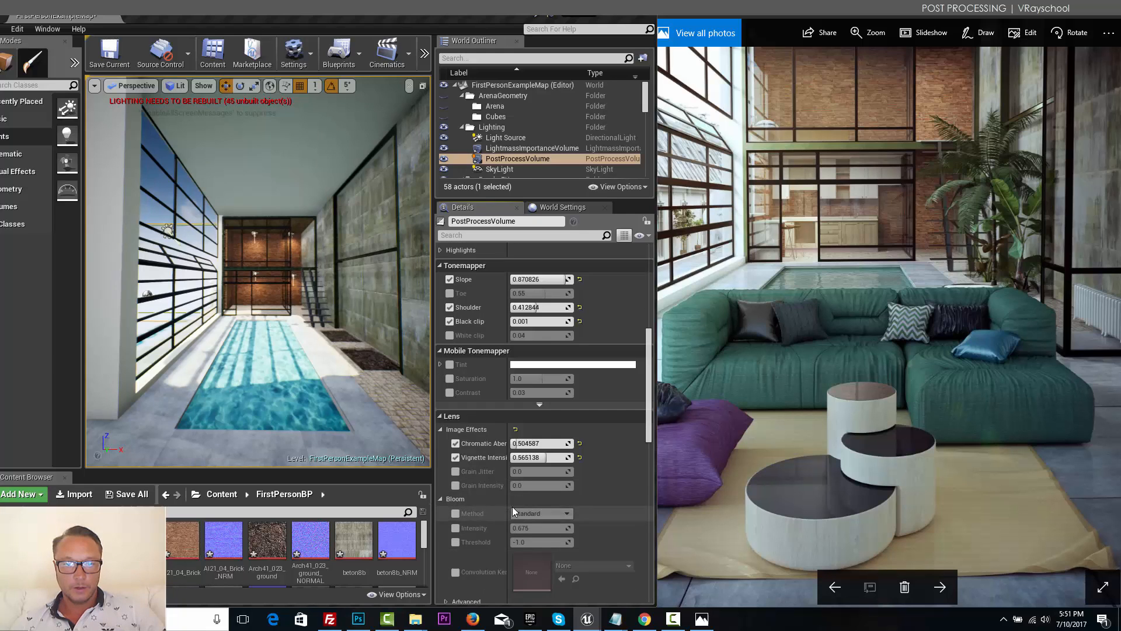
scroll("down", 3)
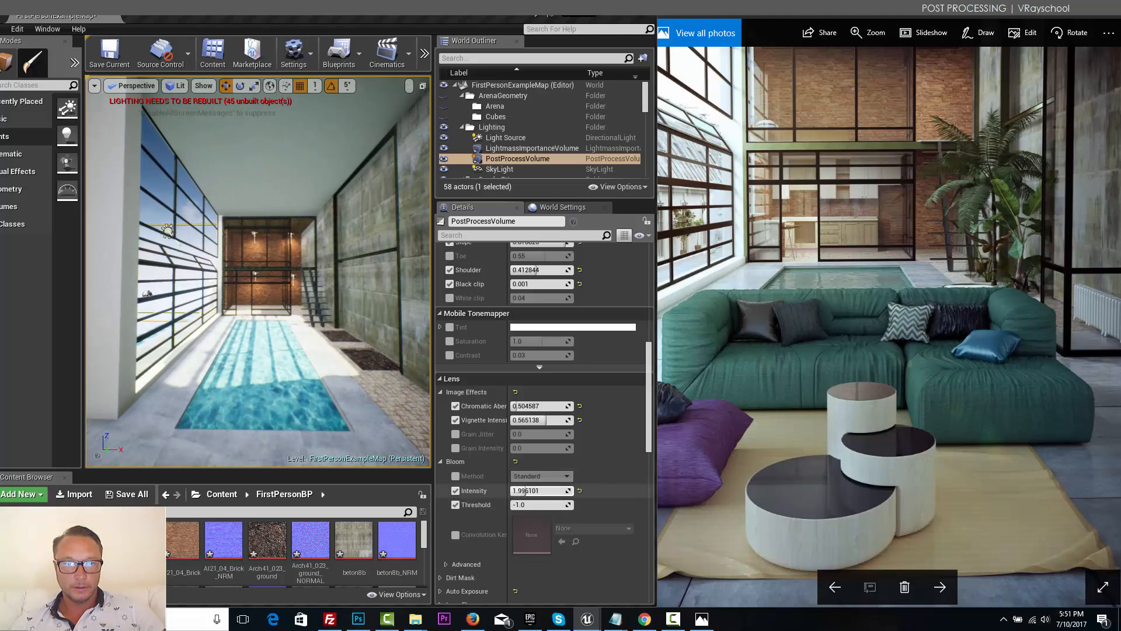
left_click_drag(540, 490, 540, 515)
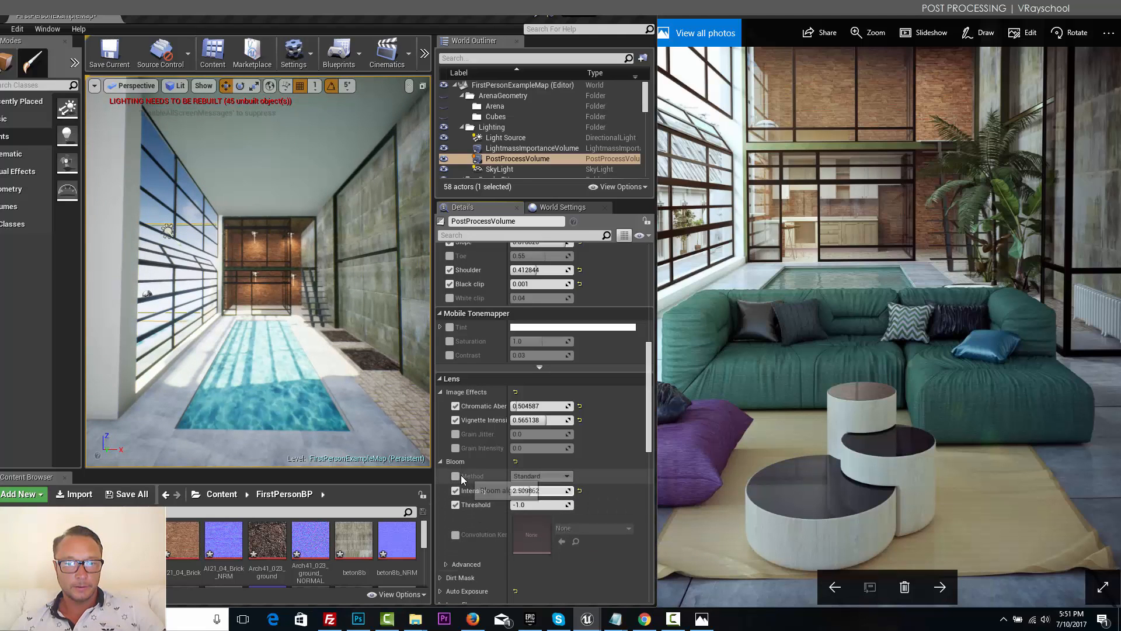
mouse_move(548, 475)
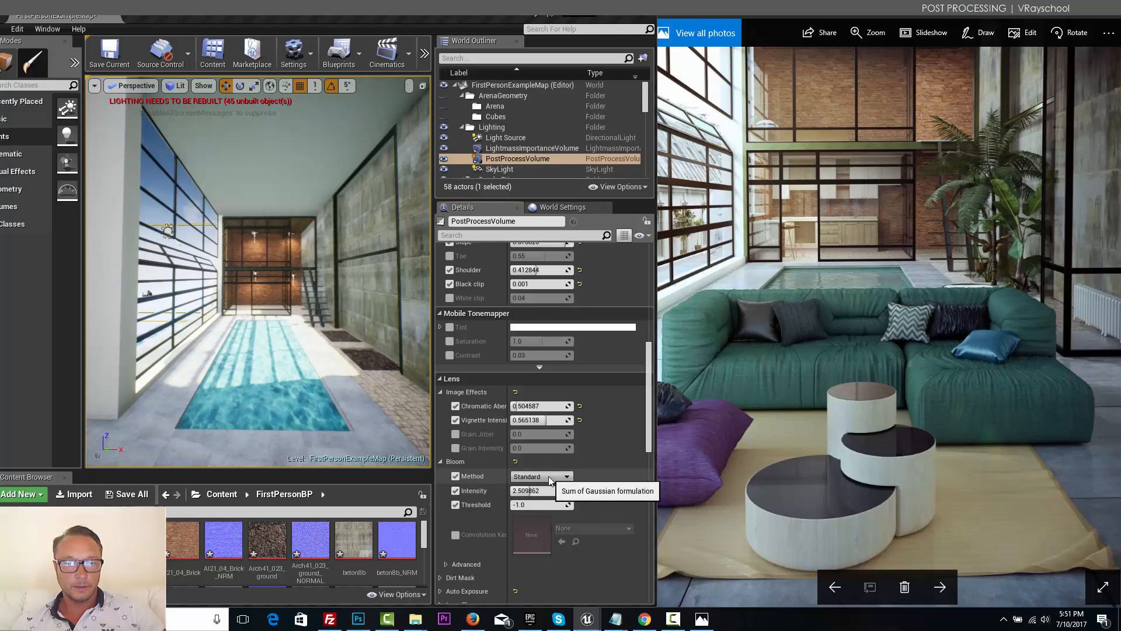
left_click(539, 491)
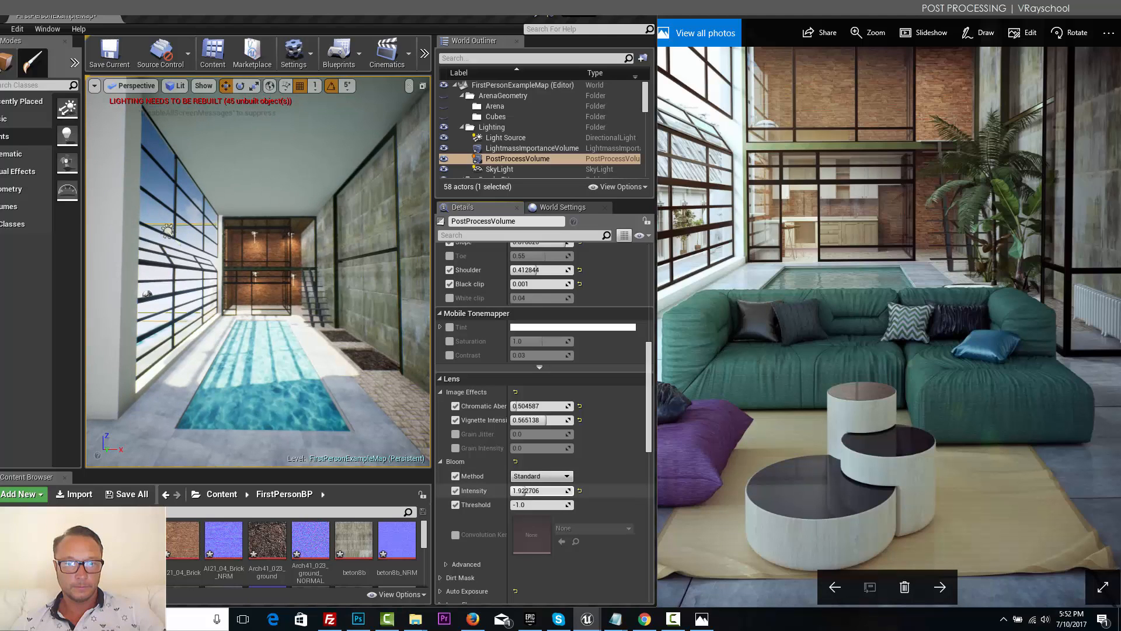
left_click_drag(540, 490, 558, 490)
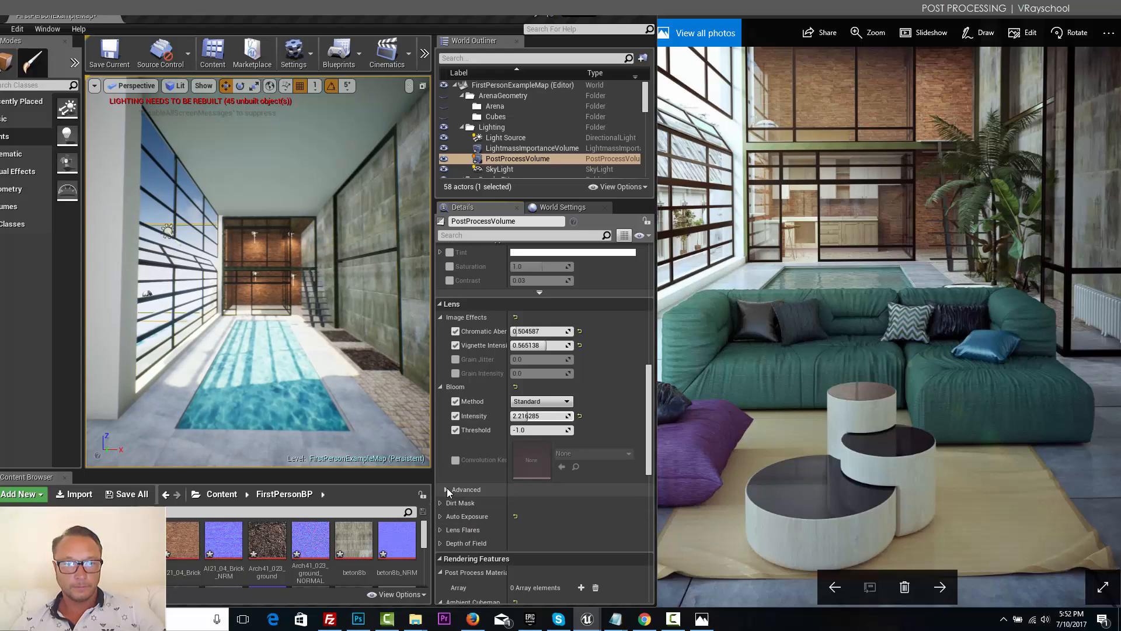
Step: In advanced bloom settings, set size scale about 10.46 and enable first size (~1.28)
left_click(441, 489)
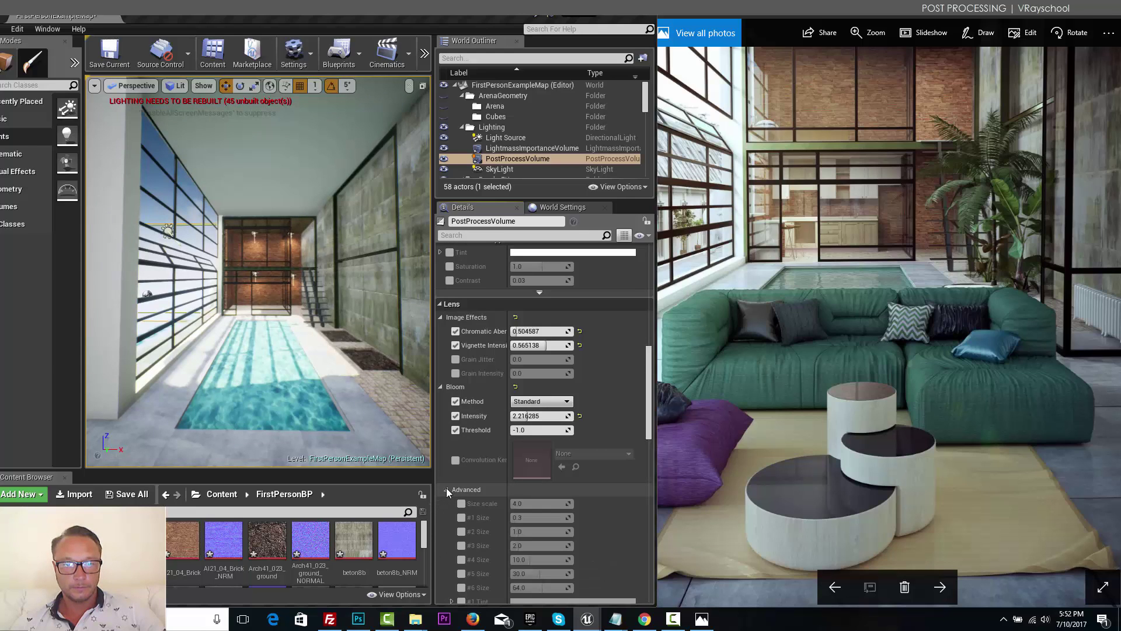
left_click(446, 490)
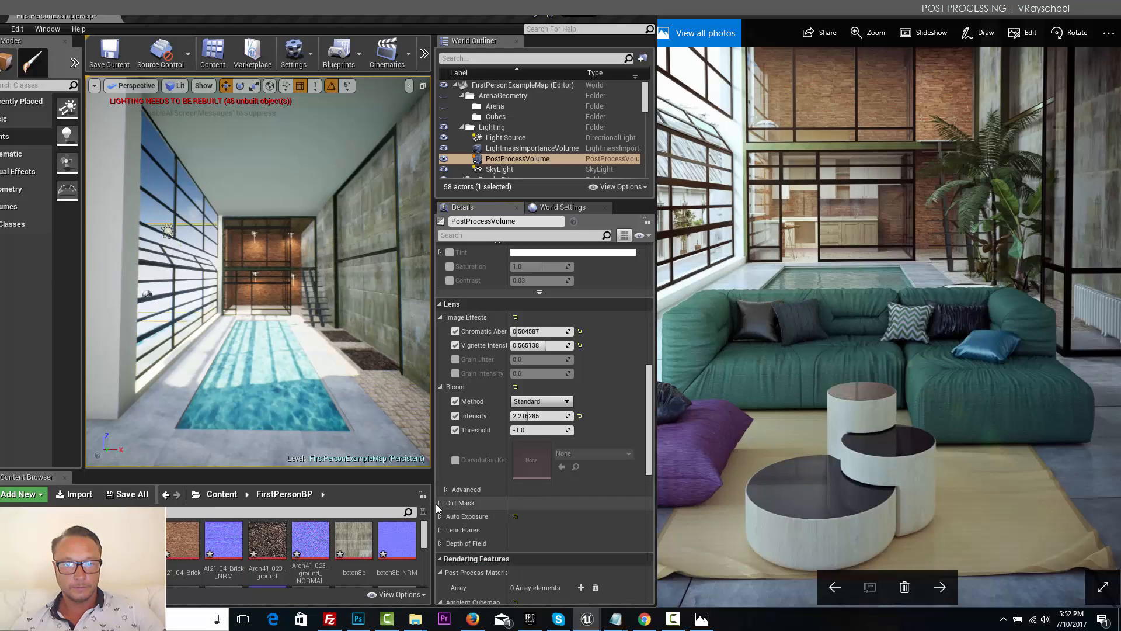
left_click(439, 489)
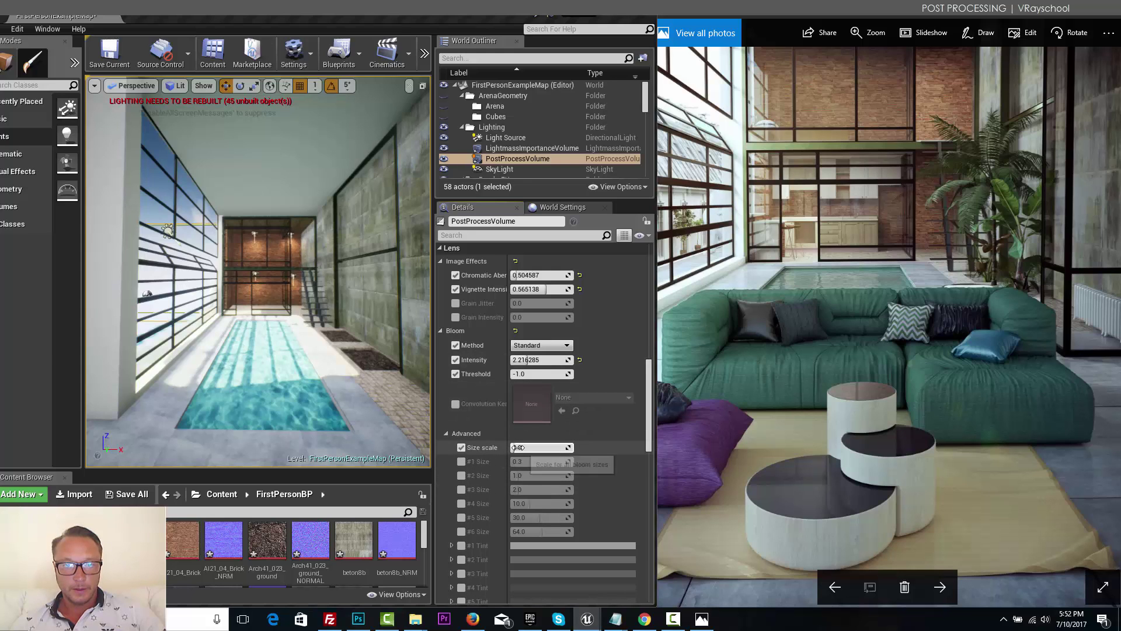
left_click_drag(536, 447, 564, 447)
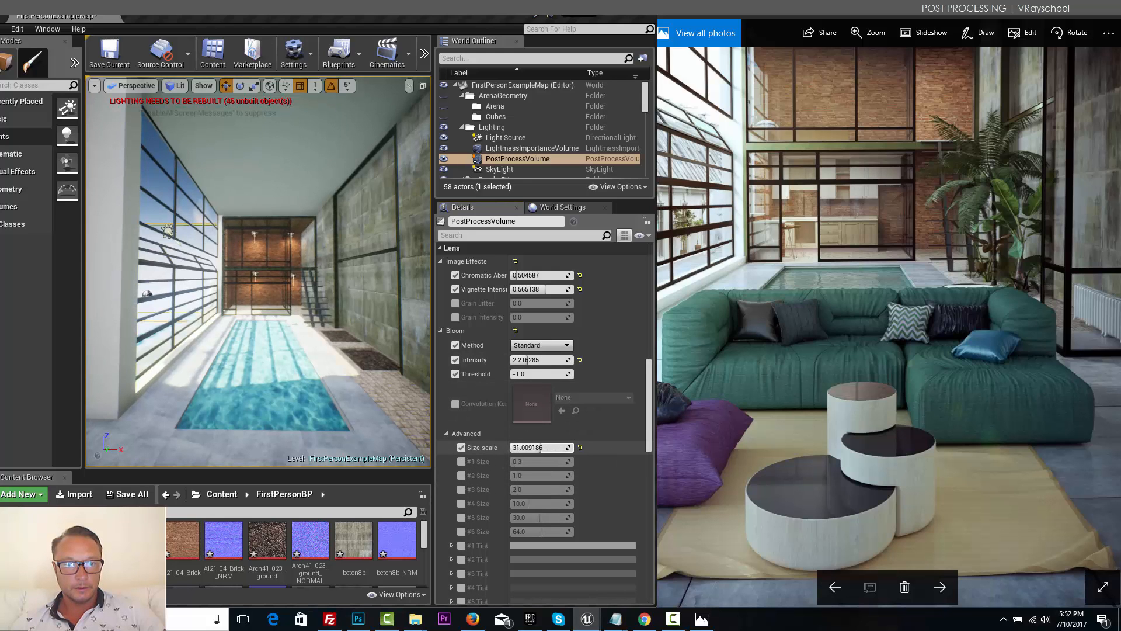
left_click_drag(557, 447, 529, 447)
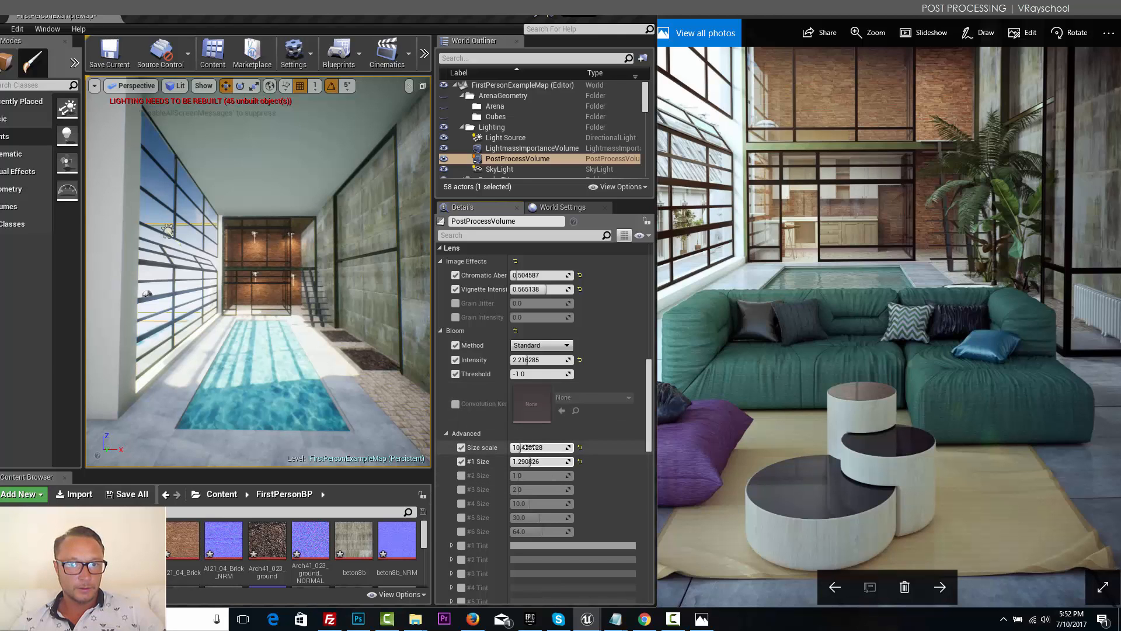
left_click(455, 359)
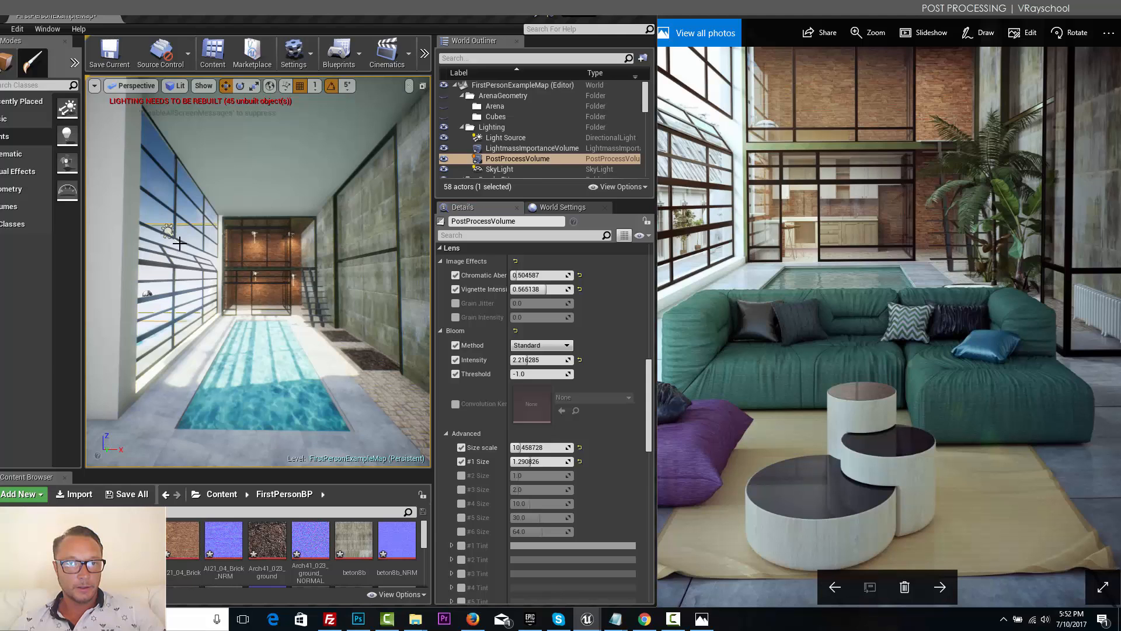
left_click(505, 138)
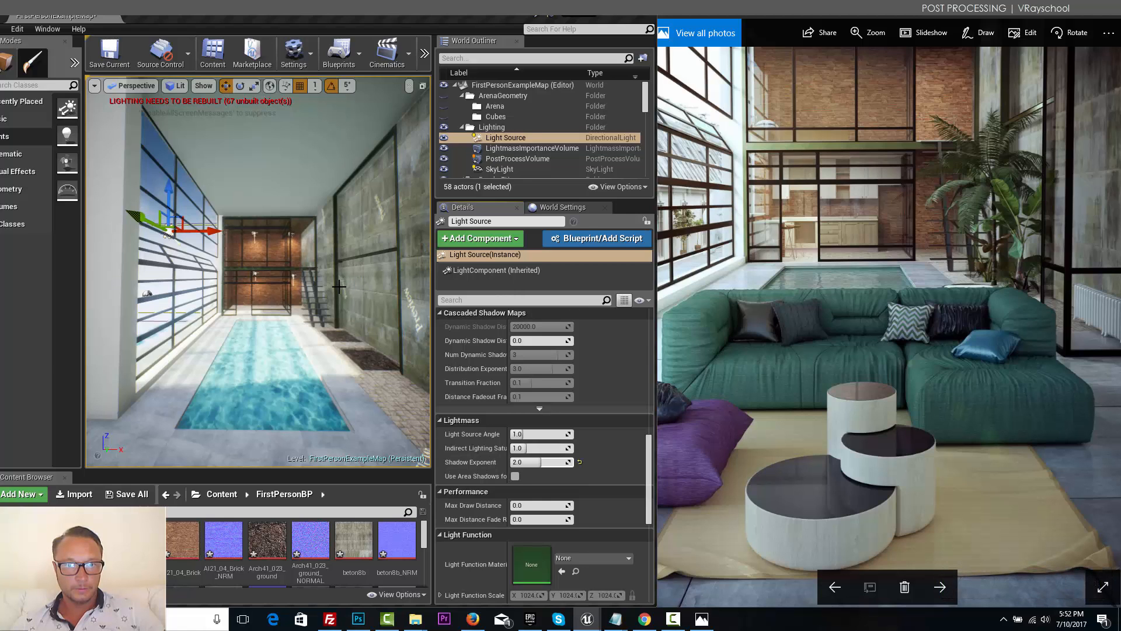
left_click(517, 158)
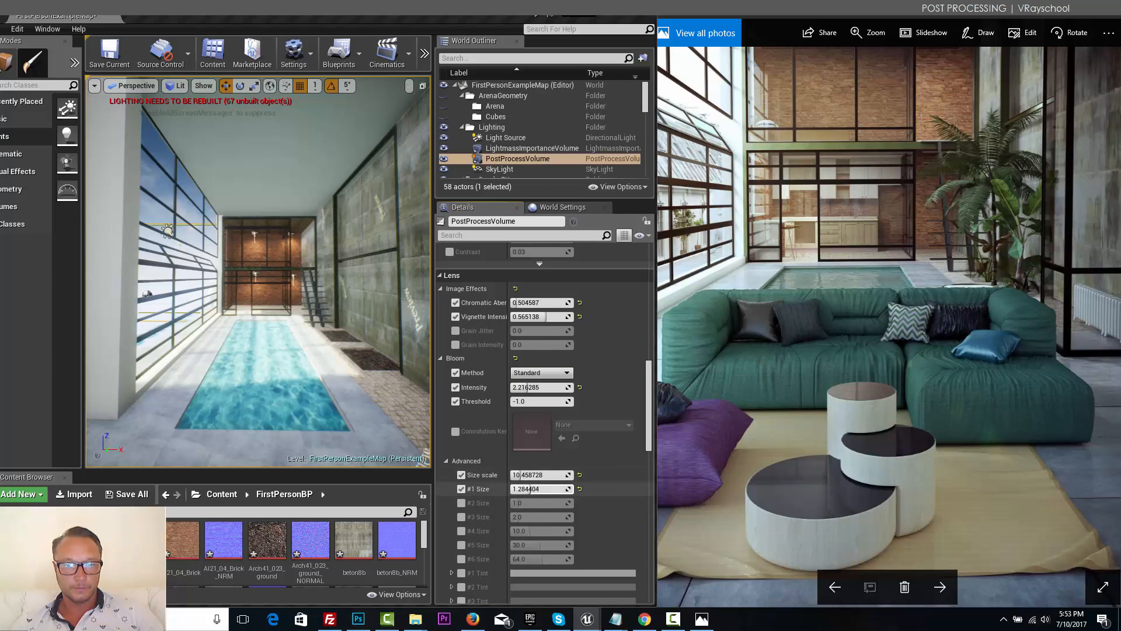
scroll("down", 3)
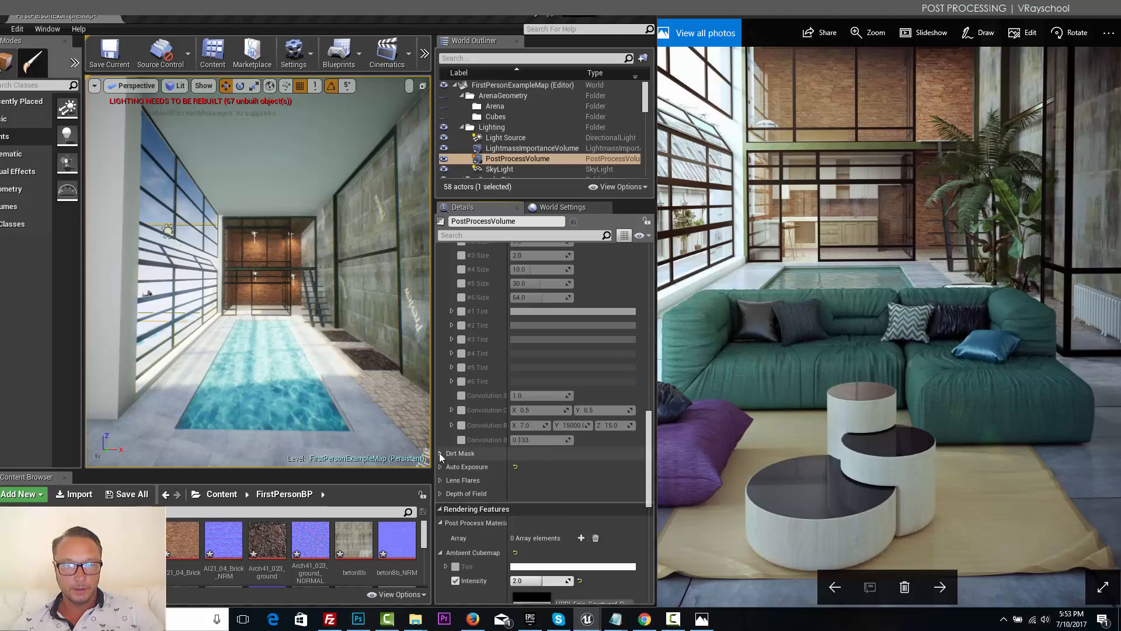
Step: Expand Dirt Mask and Auto Exposure, keeping max brightness enabled near 0.92 with min 1.19
left_click(440, 452)
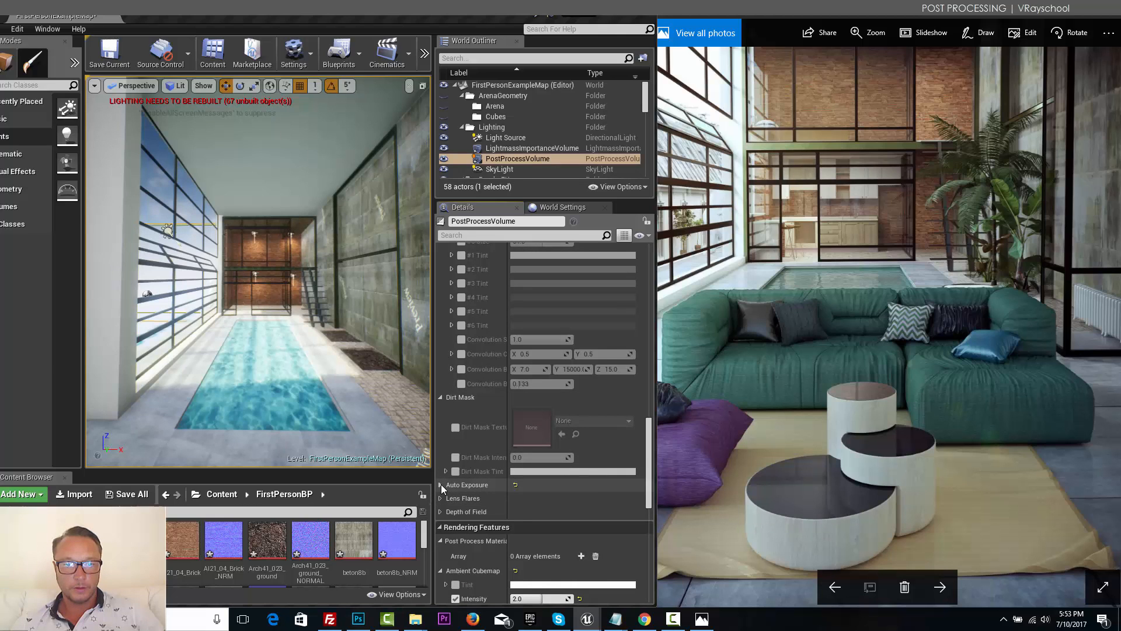
left_click(440, 485)
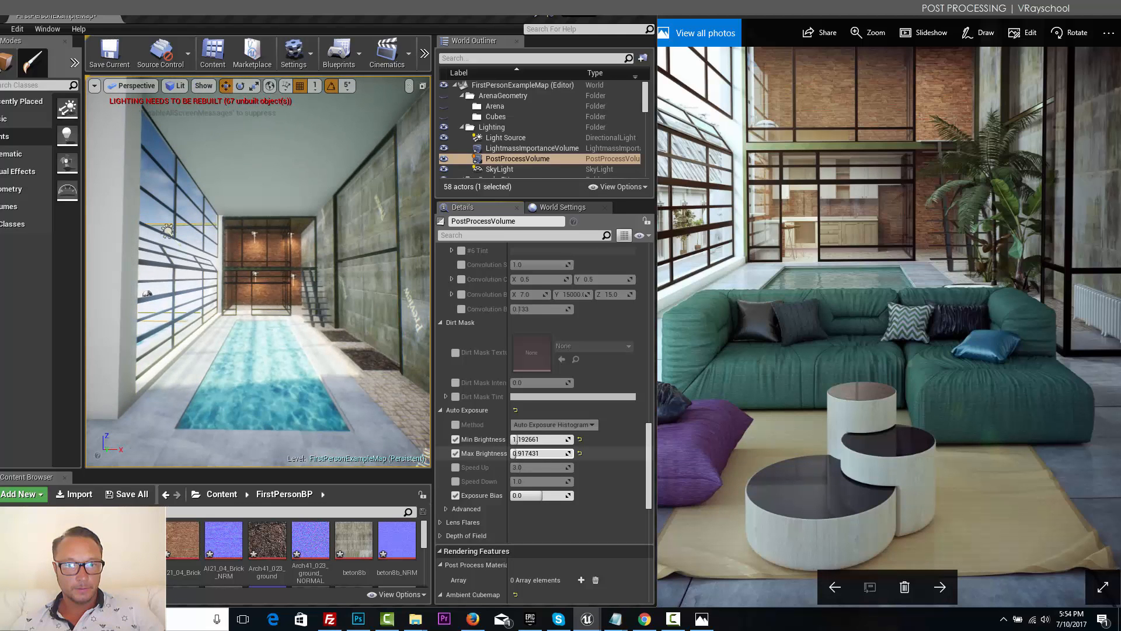
left_click(456, 453)
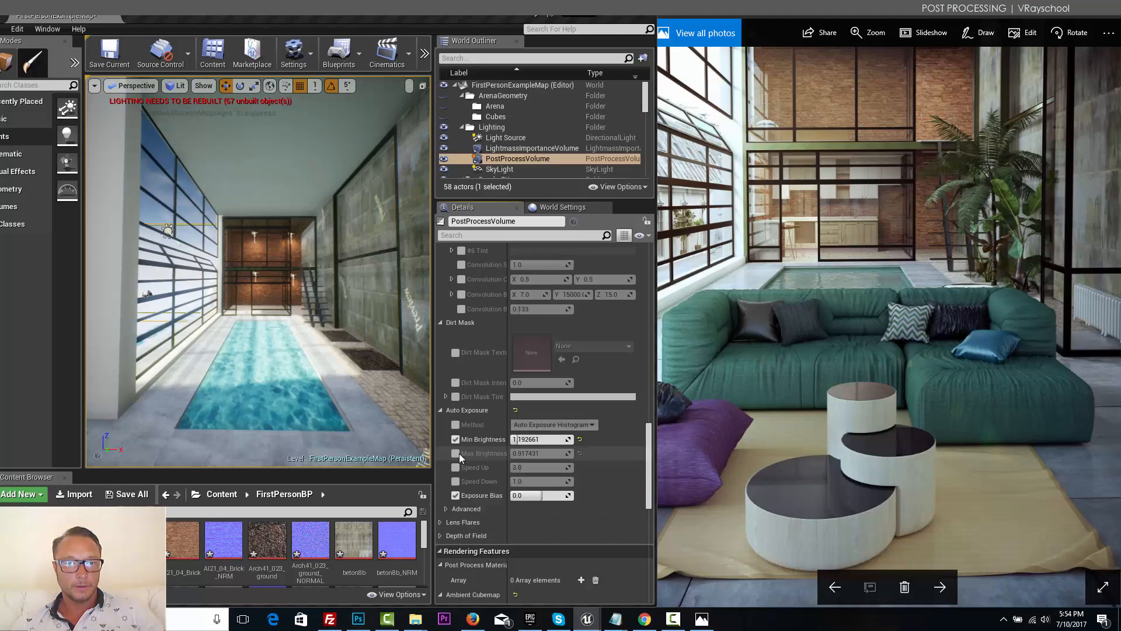
left_click(456, 453)
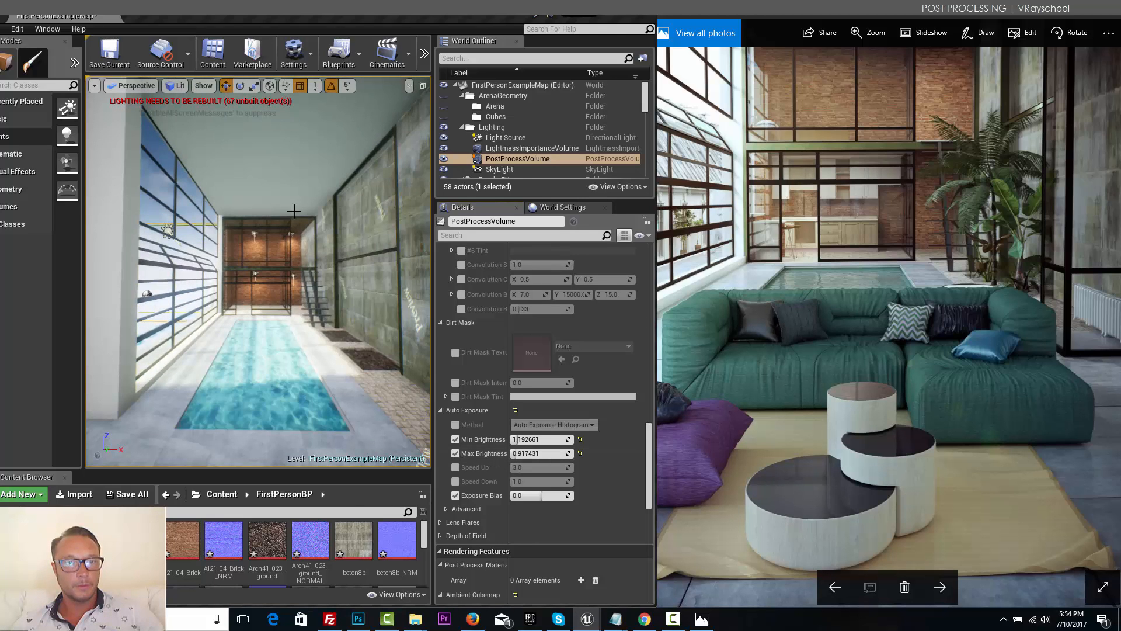
mouse_move(345, 447)
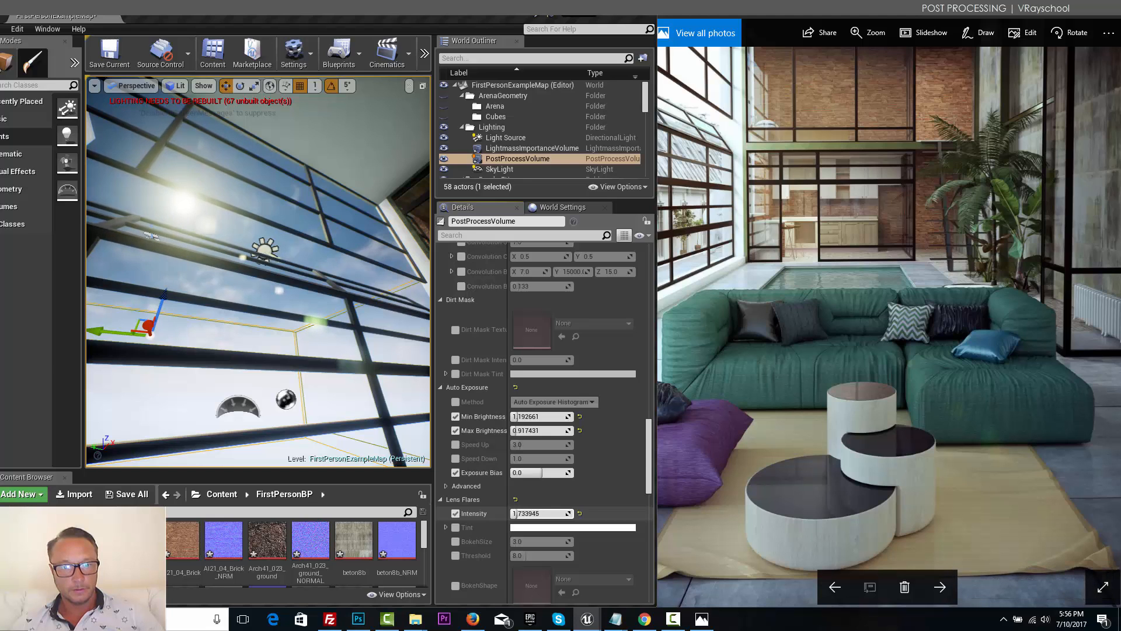
Step: Lower lens flare intensity to about 0.29, add a pale green tint, set threshold about 2.44
left_click_drag(573, 527, 561, 527)
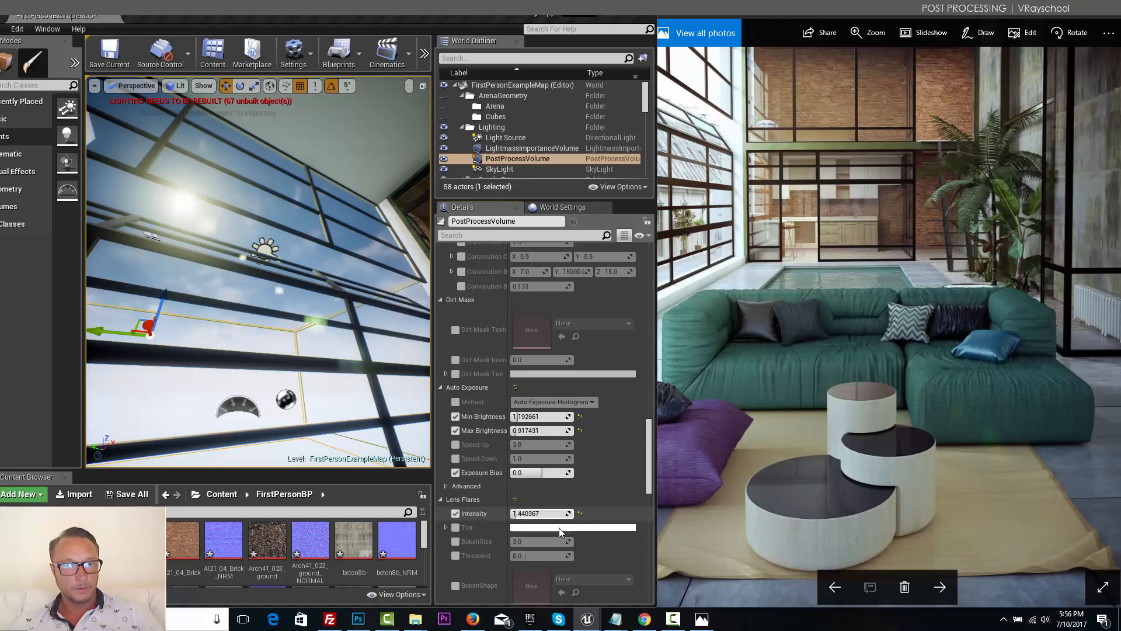
left_click(446, 527)
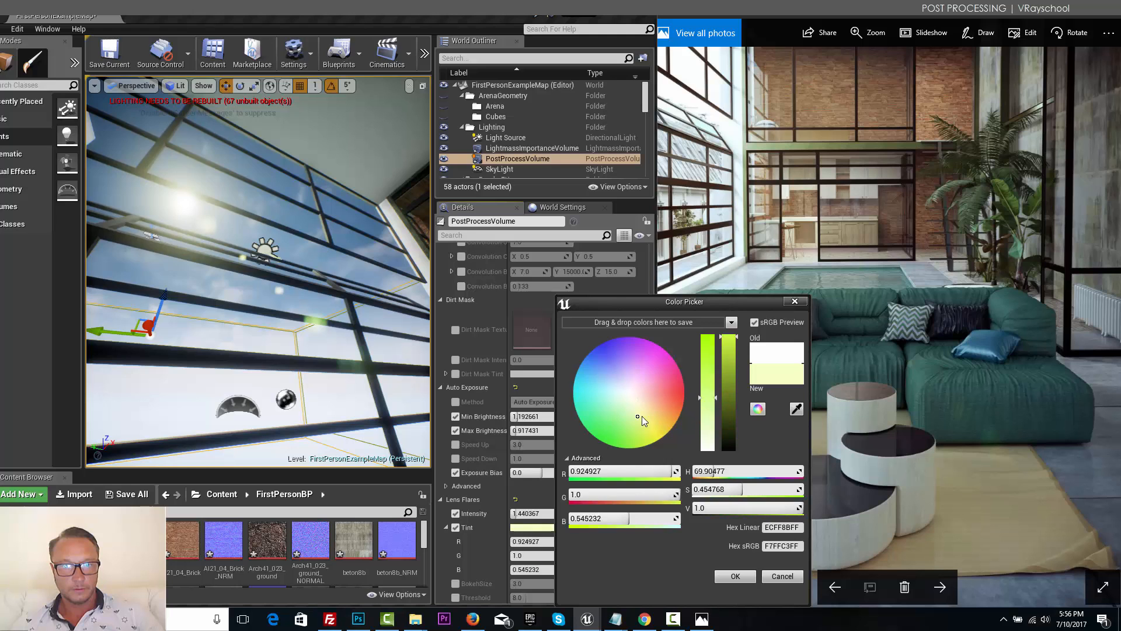
left_click(629, 409)
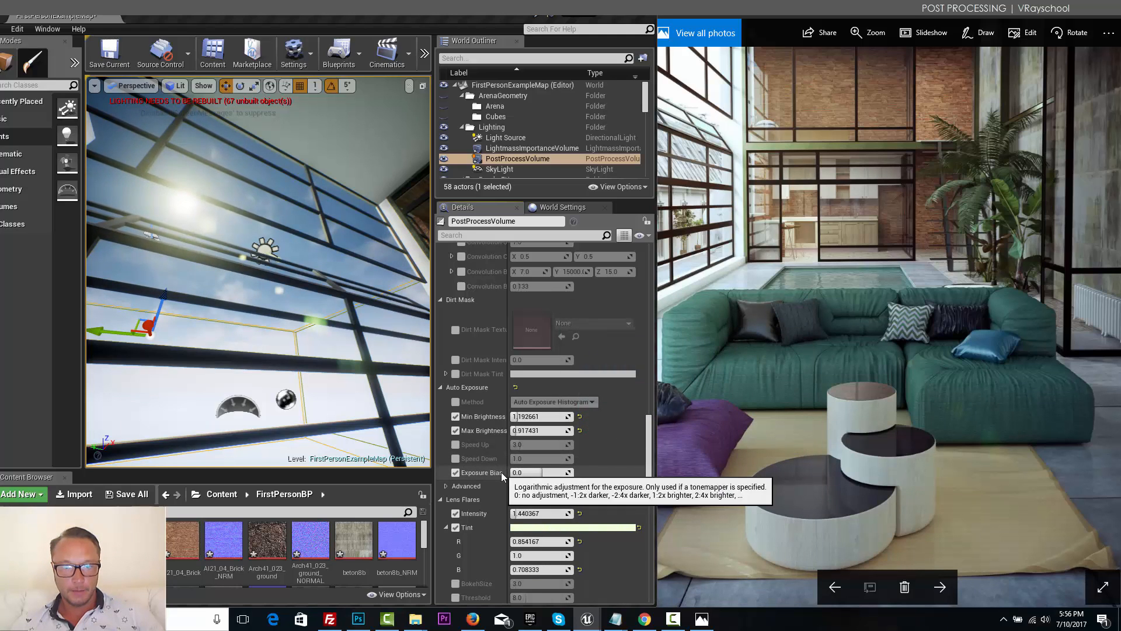
mouse_move(527, 461)
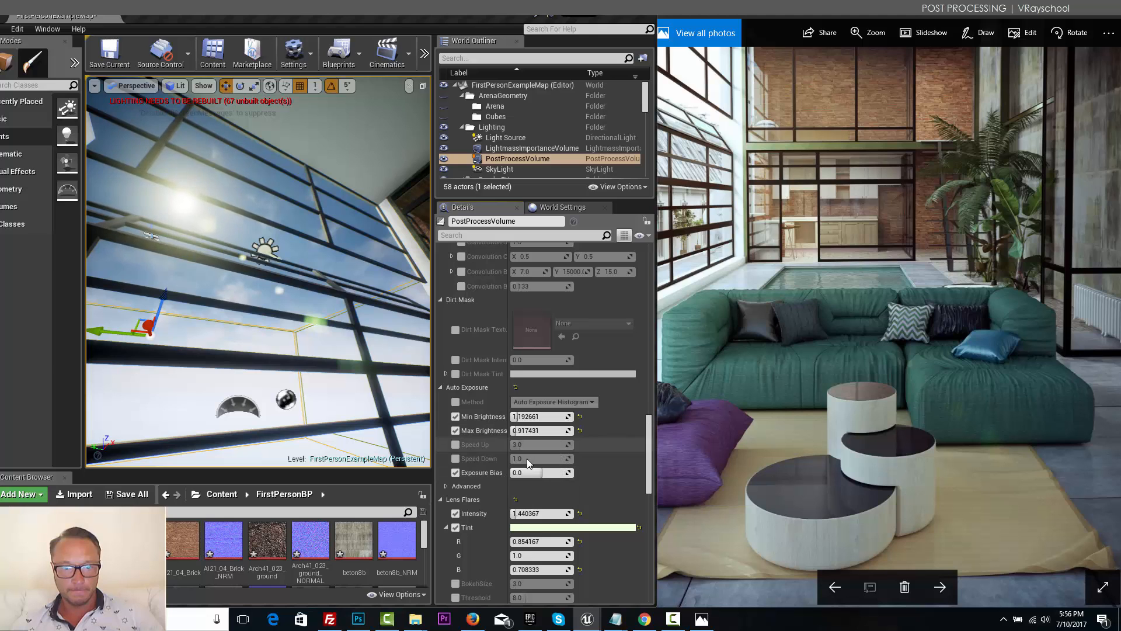
scroll("down", 3)
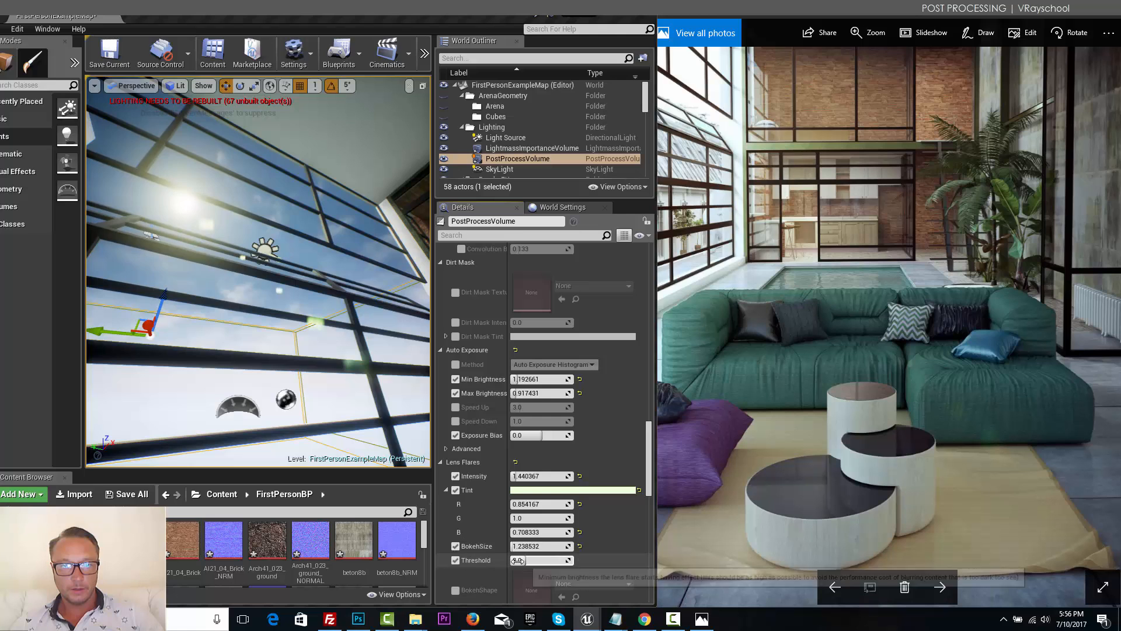
left_click_drag(518, 560, 544, 560)
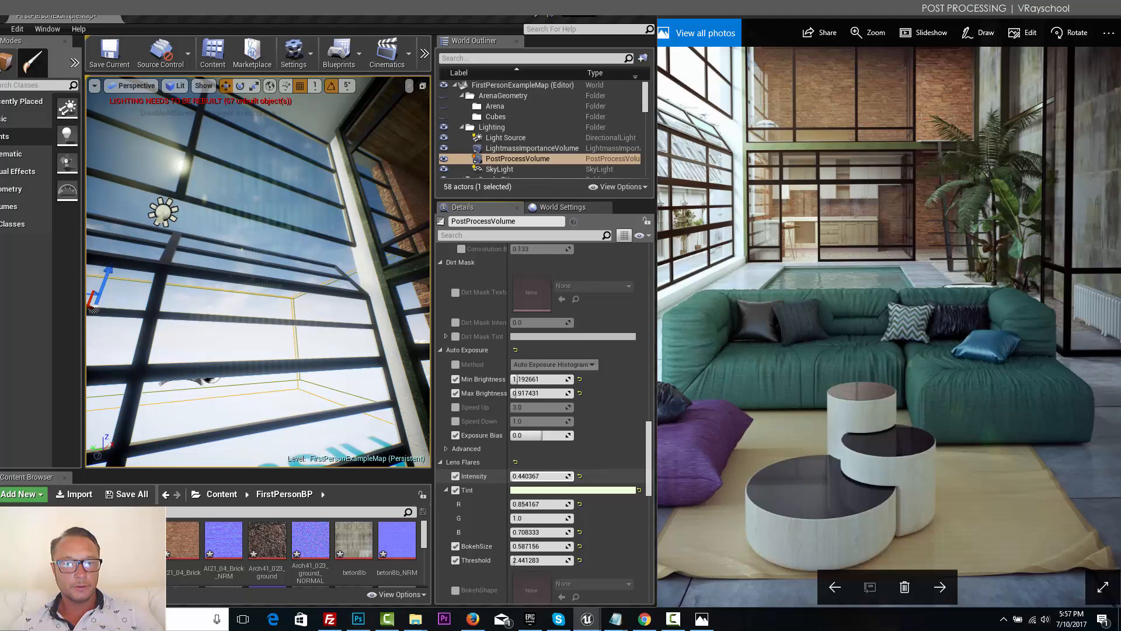
type("0.0")
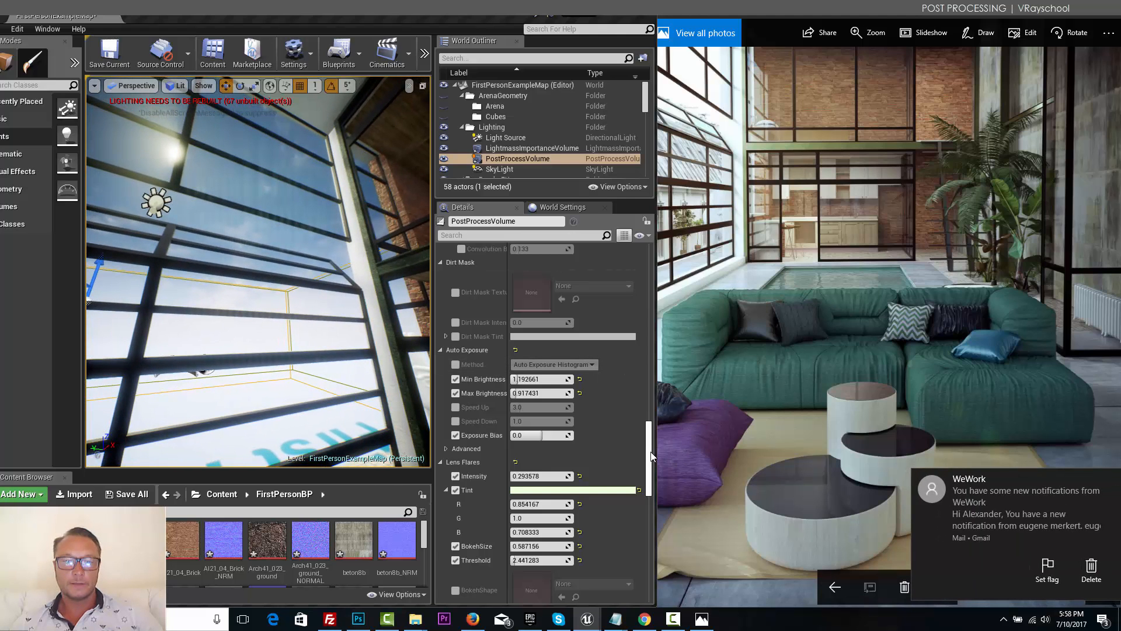
Step: Expand the eight lens flare tints and scroll through Depth of Field to Rendering Features
scroll("down", 3)
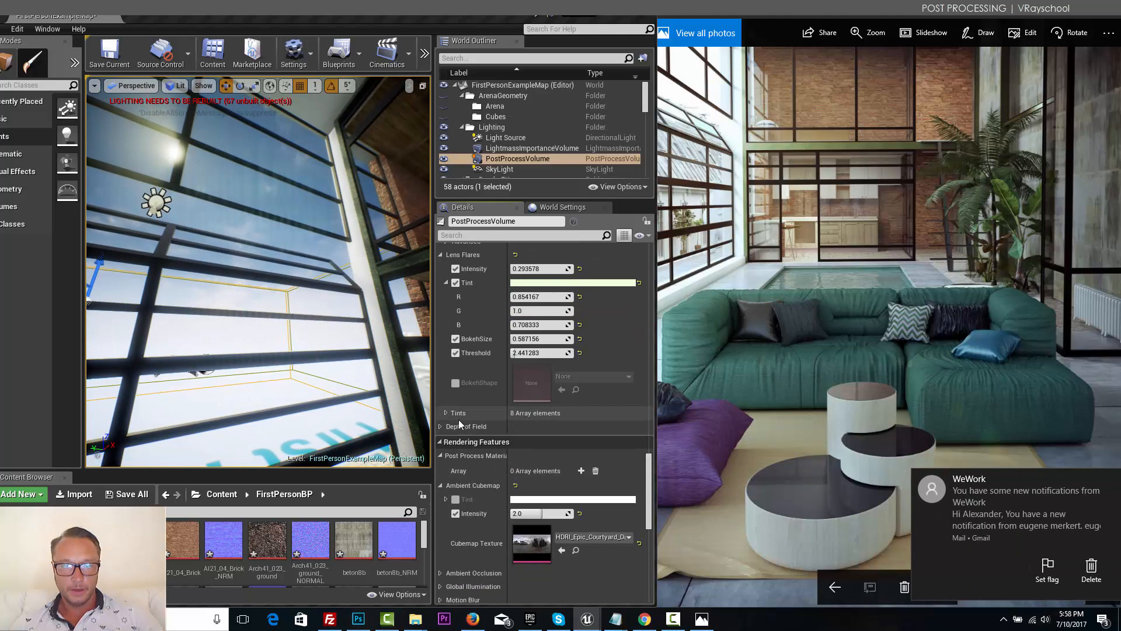
left_click(446, 413)
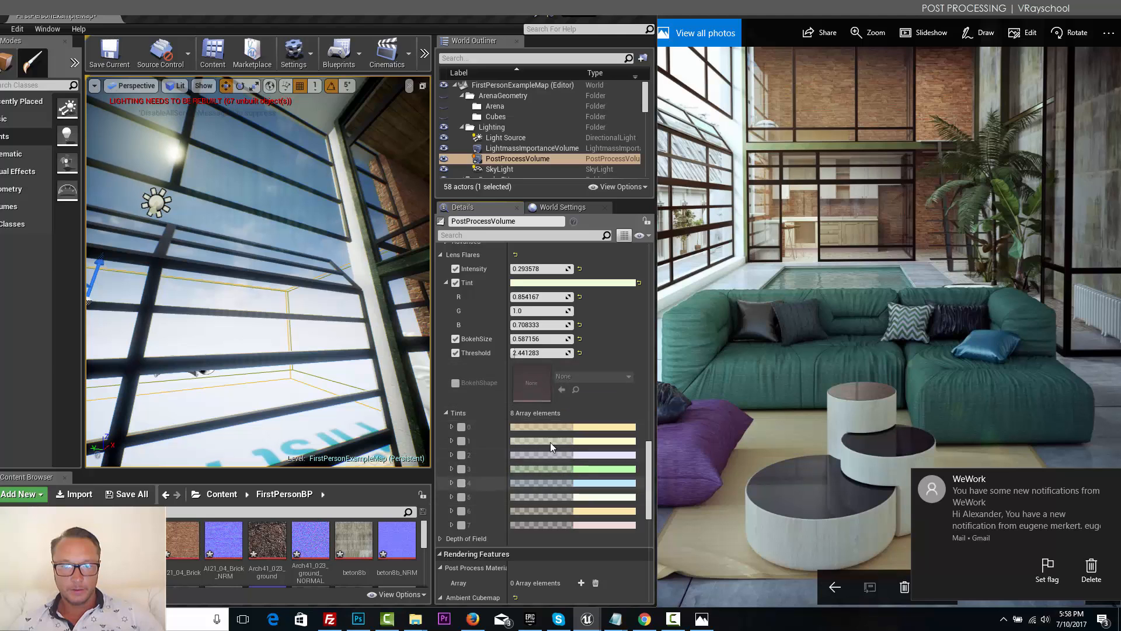
scroll("down", 3)
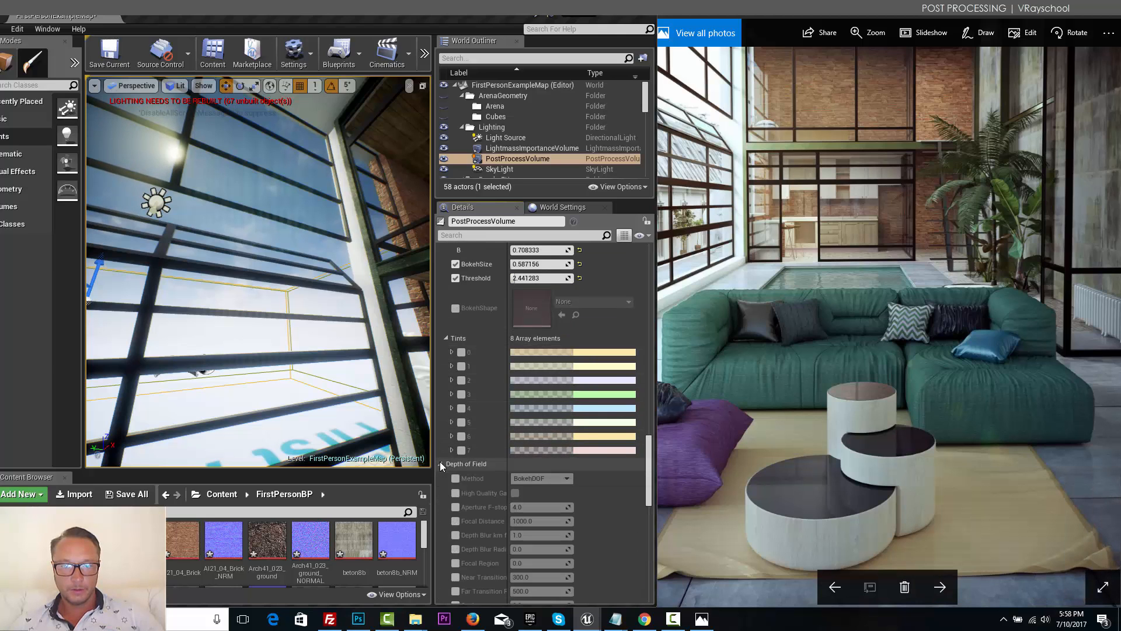
scroll("down", 3)
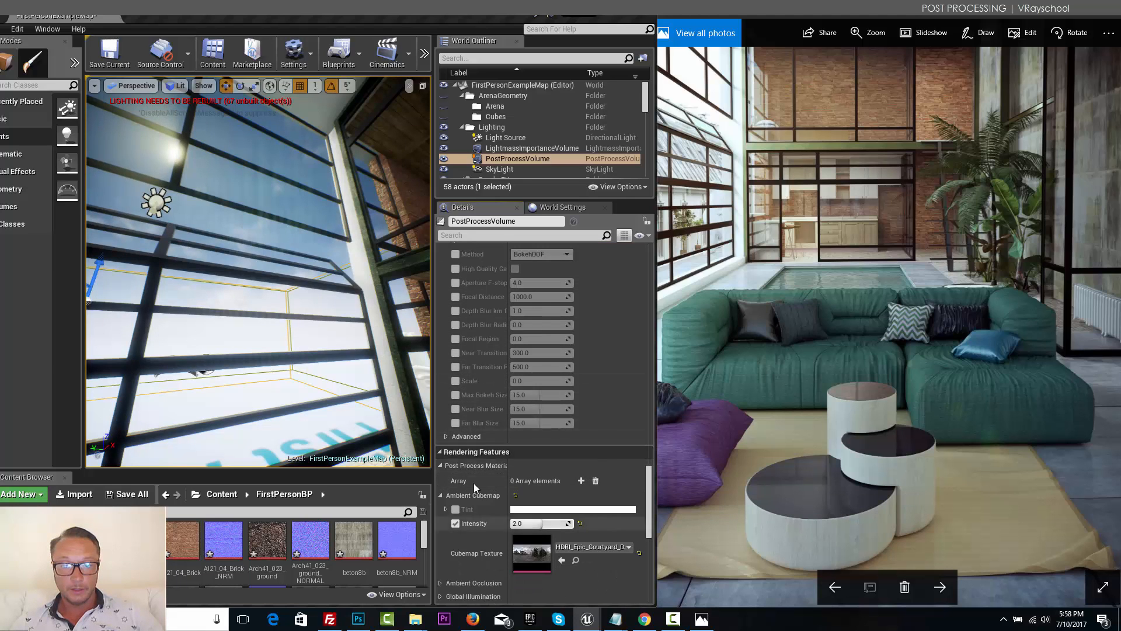
scroll("down", 3)
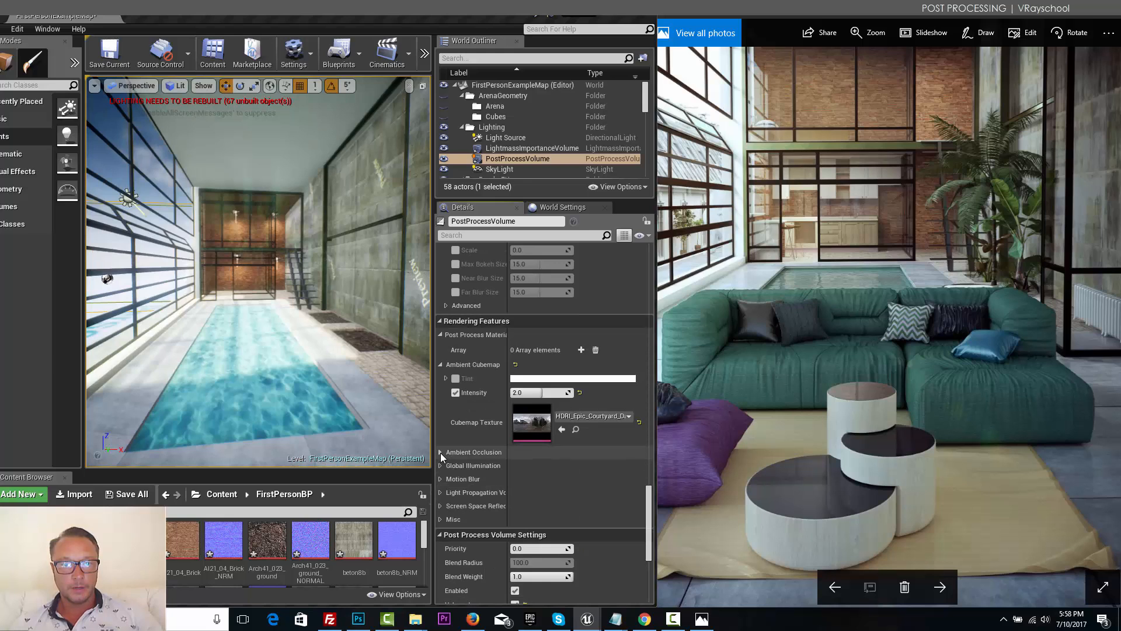
Step: Enable ambient occlusion at 0.5 intensity, radius about 32.2, static fraction 0.7
left_click(440, 452)
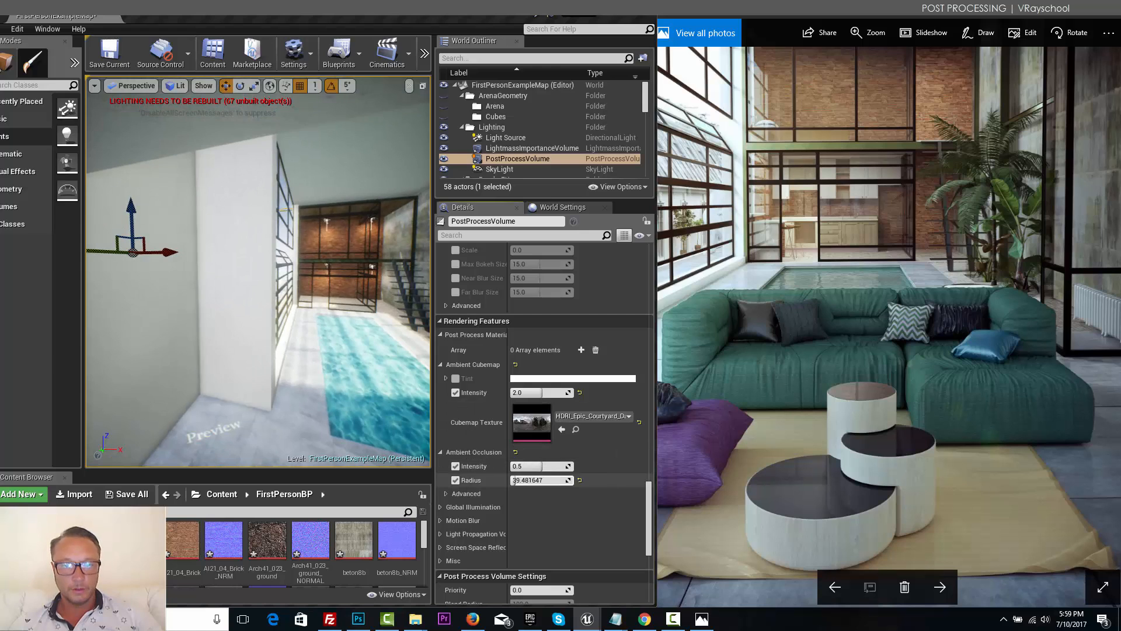
type("0.1")
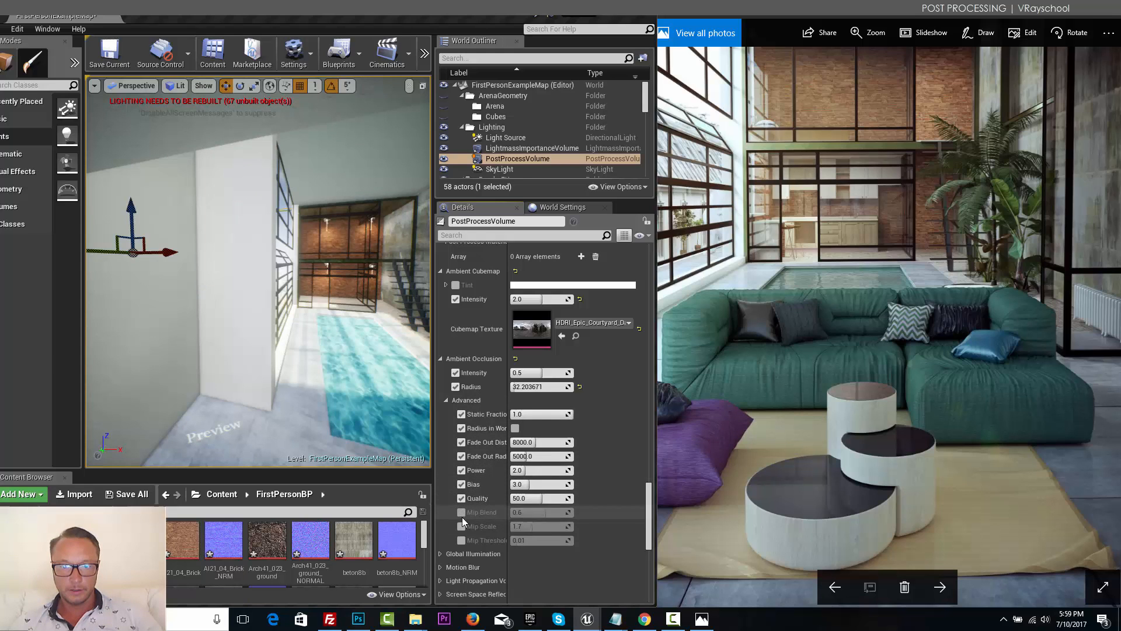
mouse_move(526, 414)
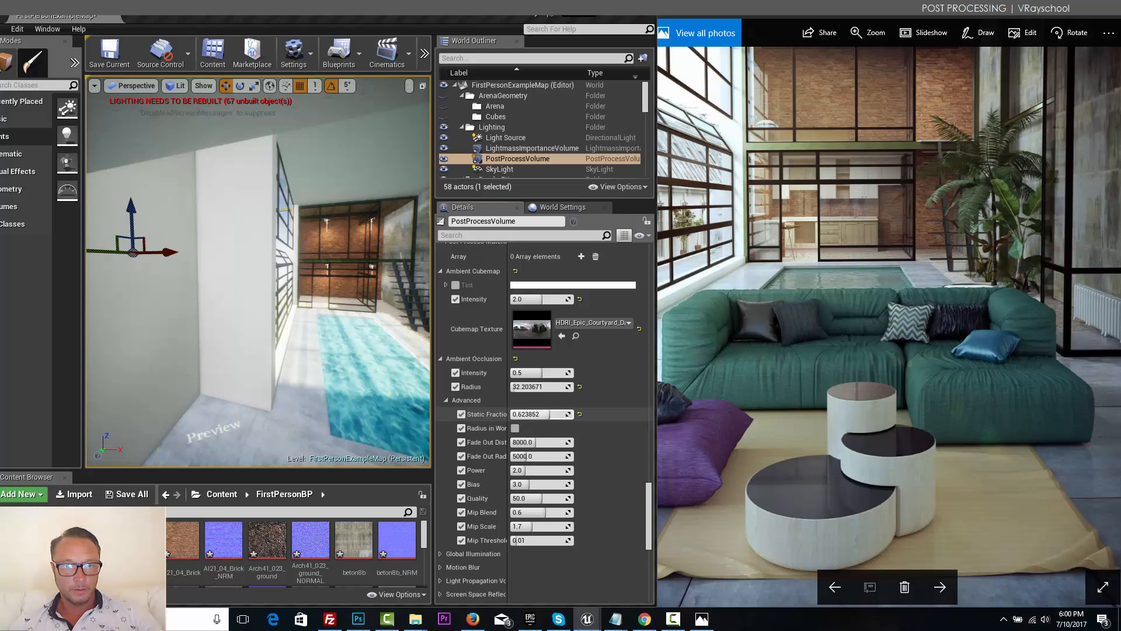
left_click_drag(533, 414, 544, 414)
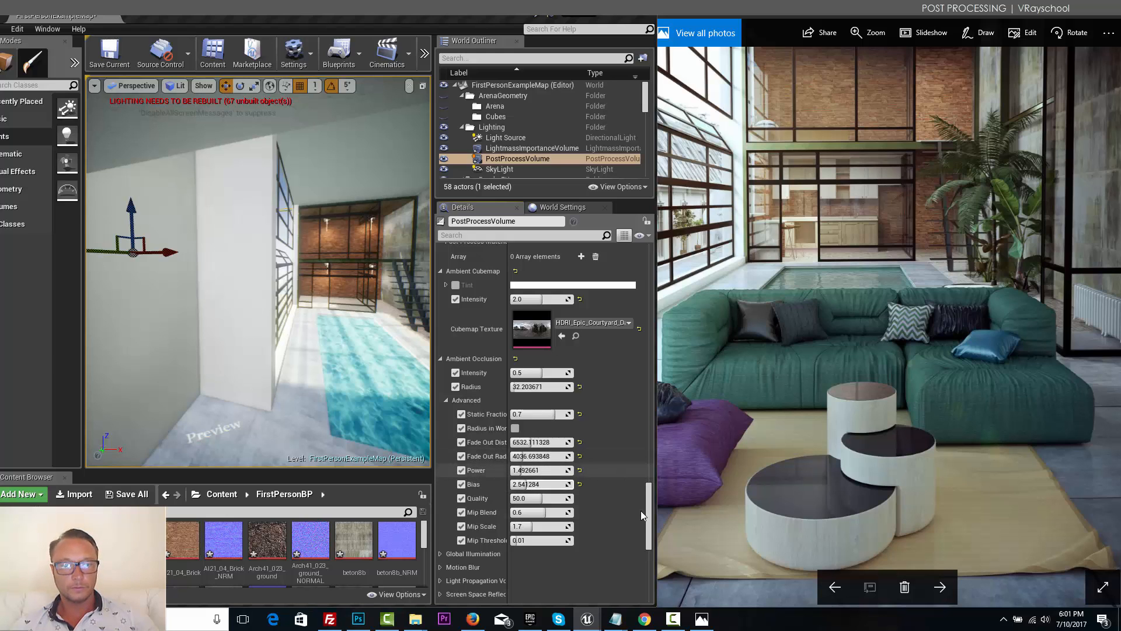
mouse_move(525, 498)
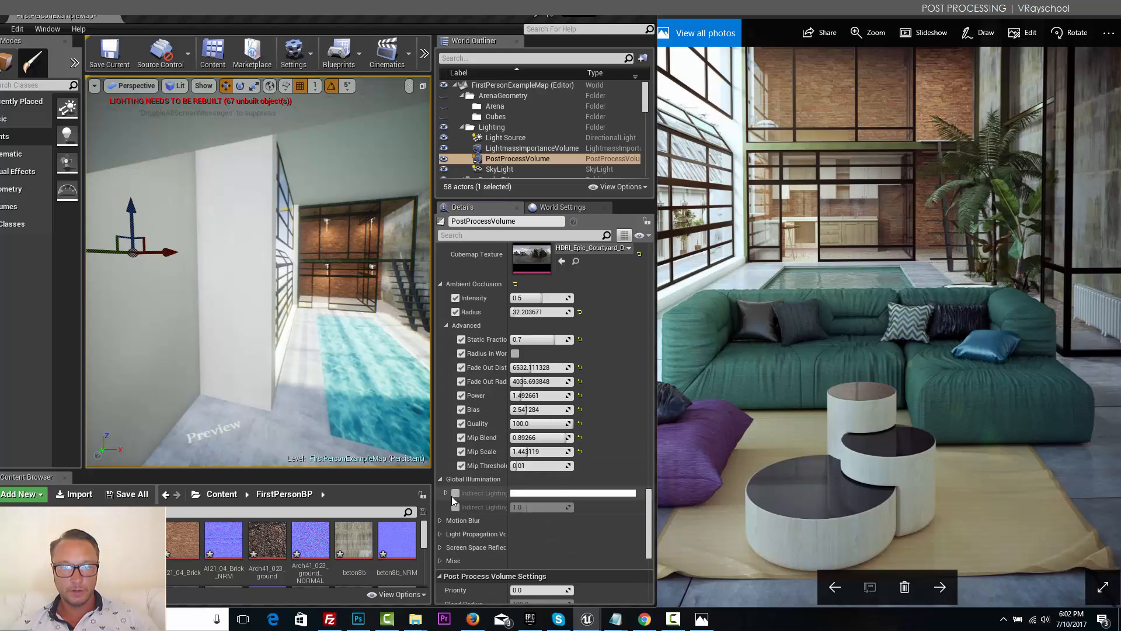
Step: Enable indirect lighting at about 1.51 intensity, with LPV intensity 12.11 and size 14888
left_click(446, 493)
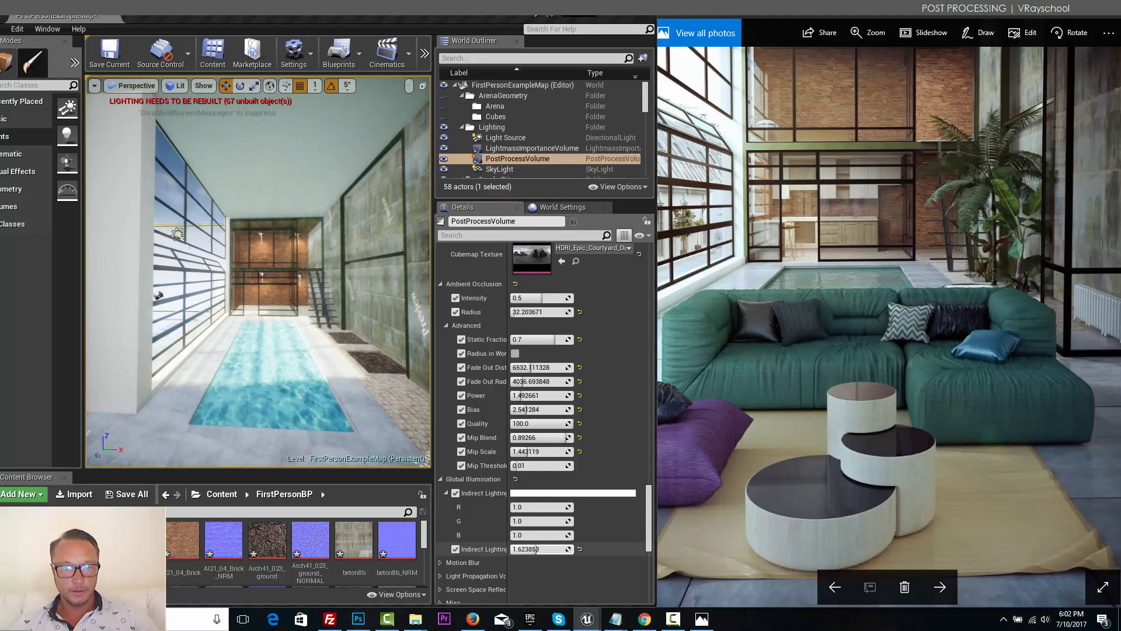
scroll("down", 3)
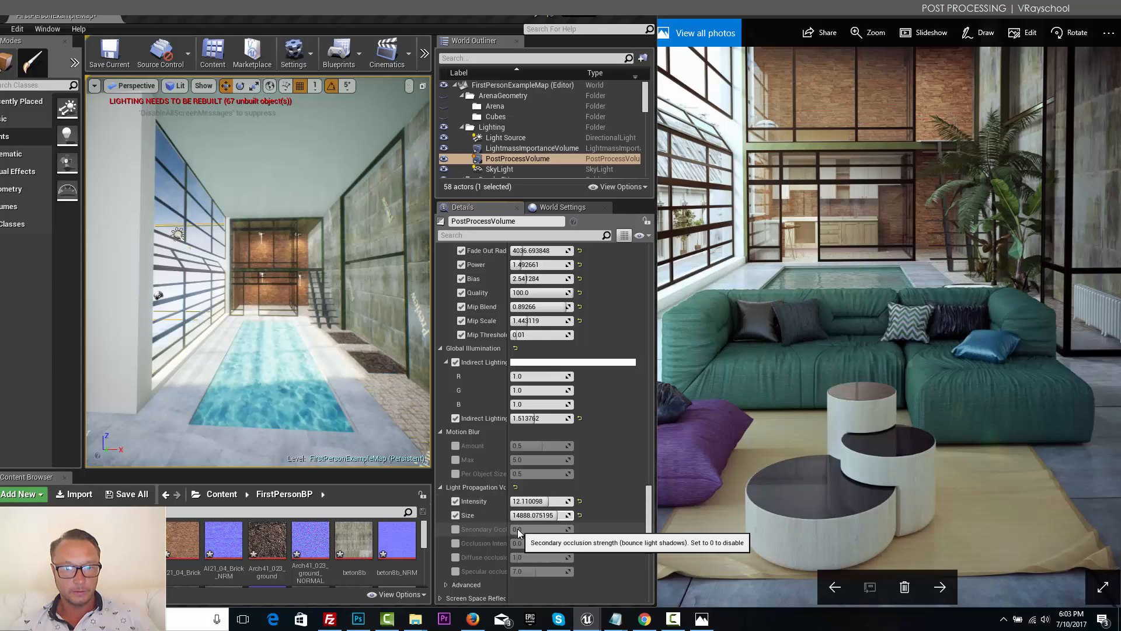
Step: Reset light propagation volume intensity and size to defaults and scroll further down
left_click(579, 501)
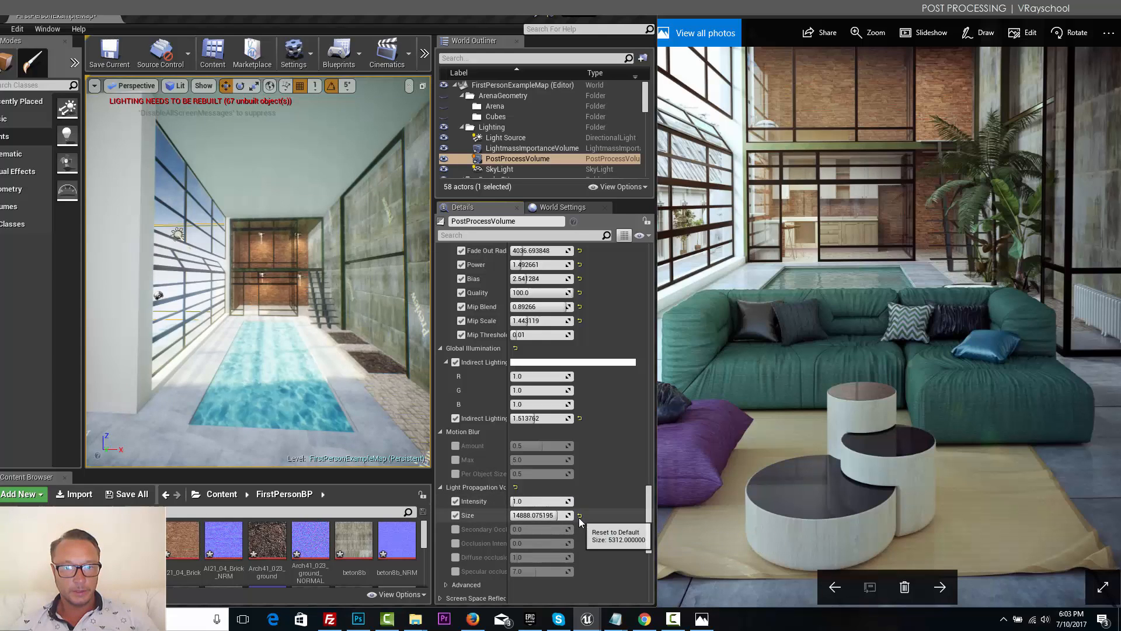
left_click(580, 515)
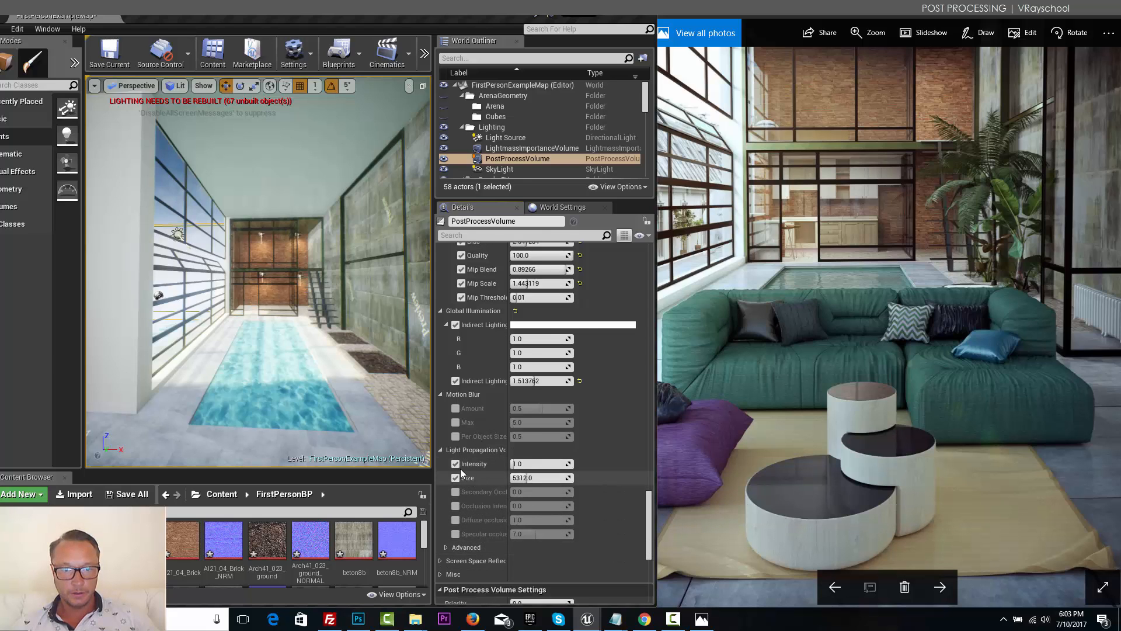
scroll("down", 3)
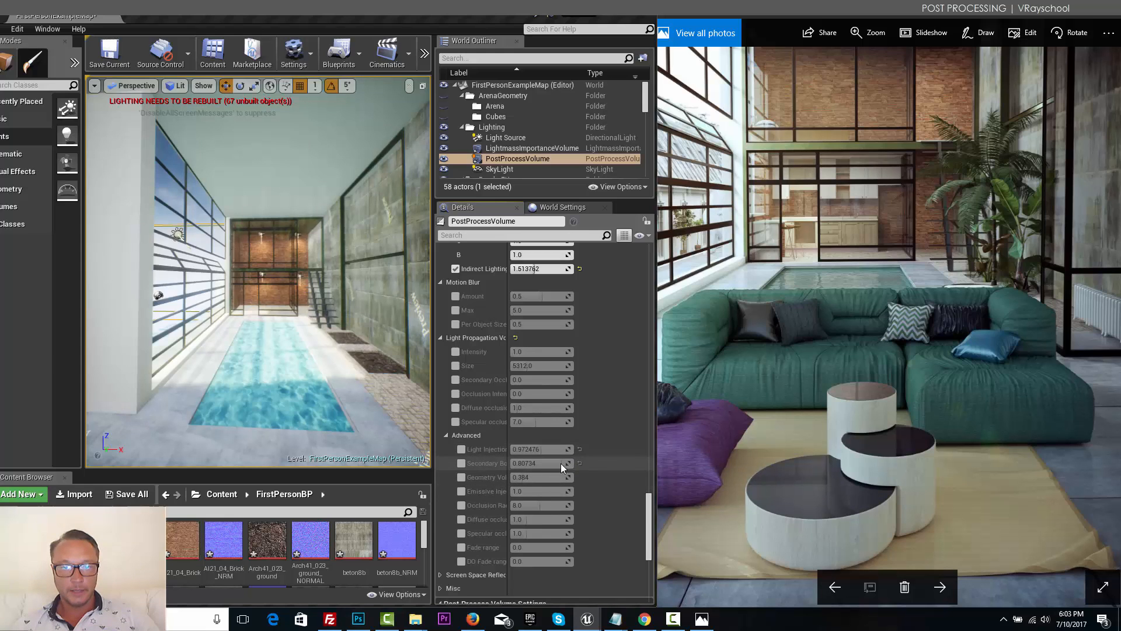
scroll("down", 3)
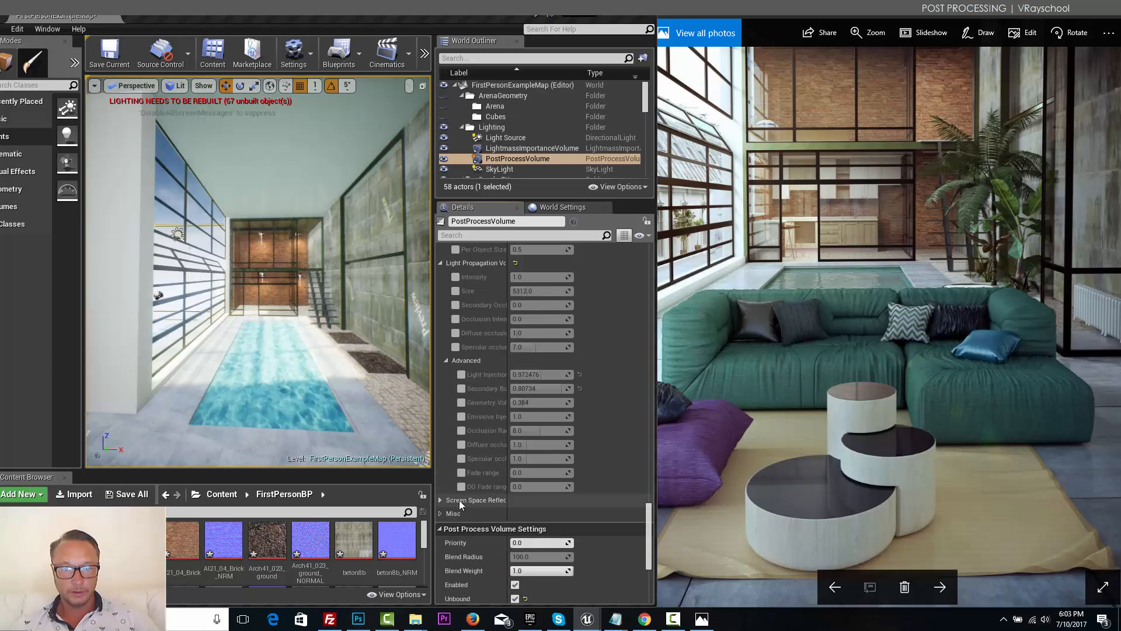
scroll("down", 3)
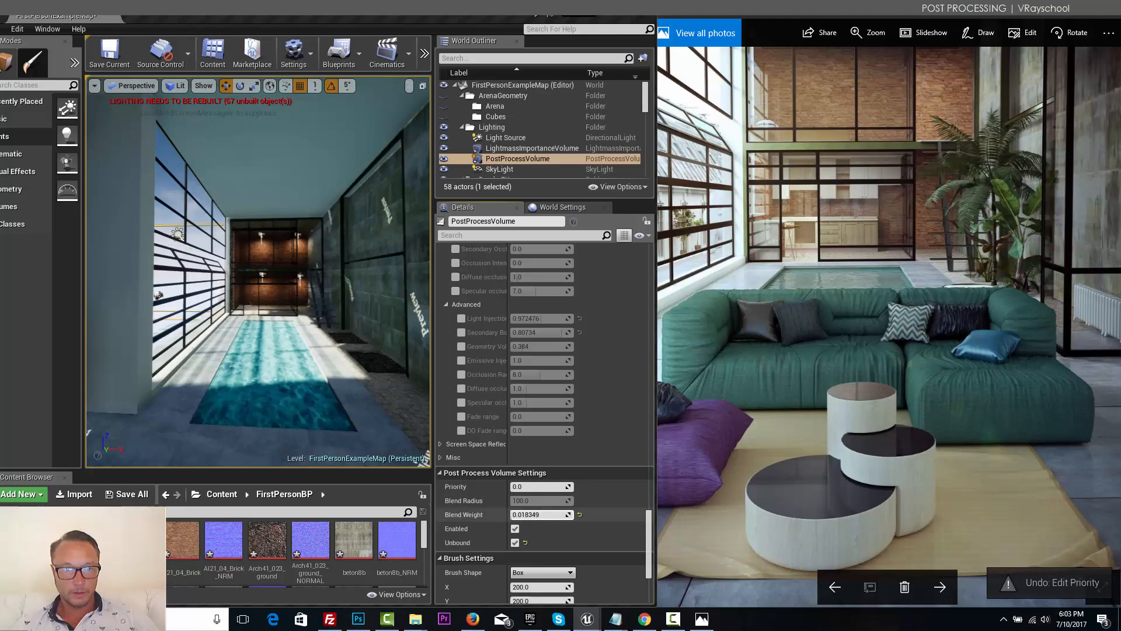
Step: Drag the post process blend weight down, then settle it at about 0.97
left_click_drag(539, 513, 573, 514)
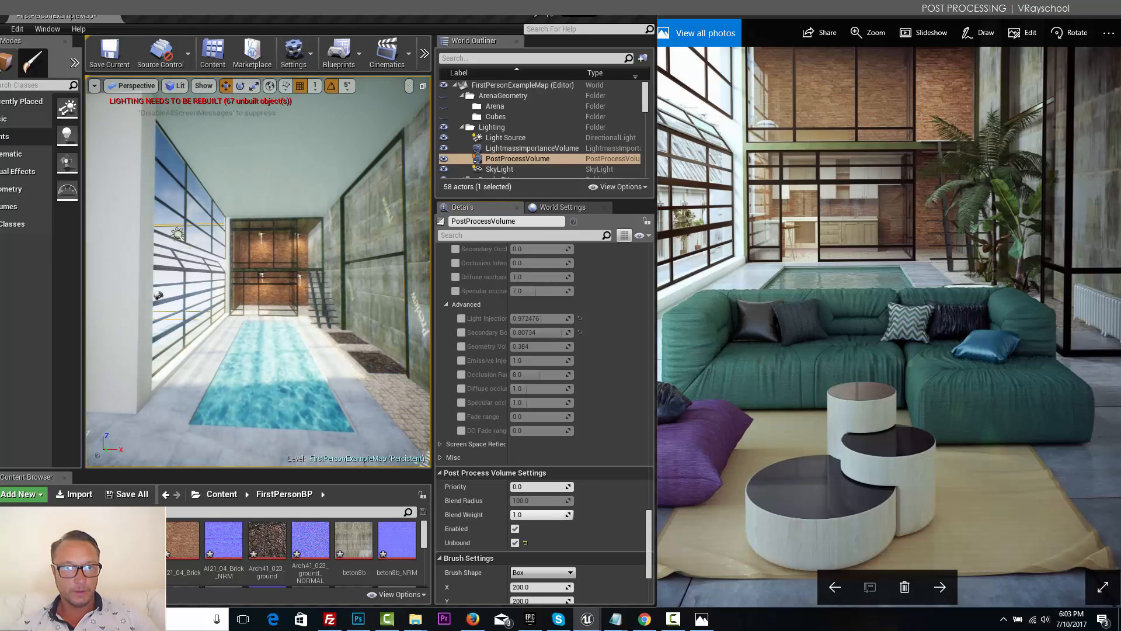
left_click_drag(558, 514, 550, 514)
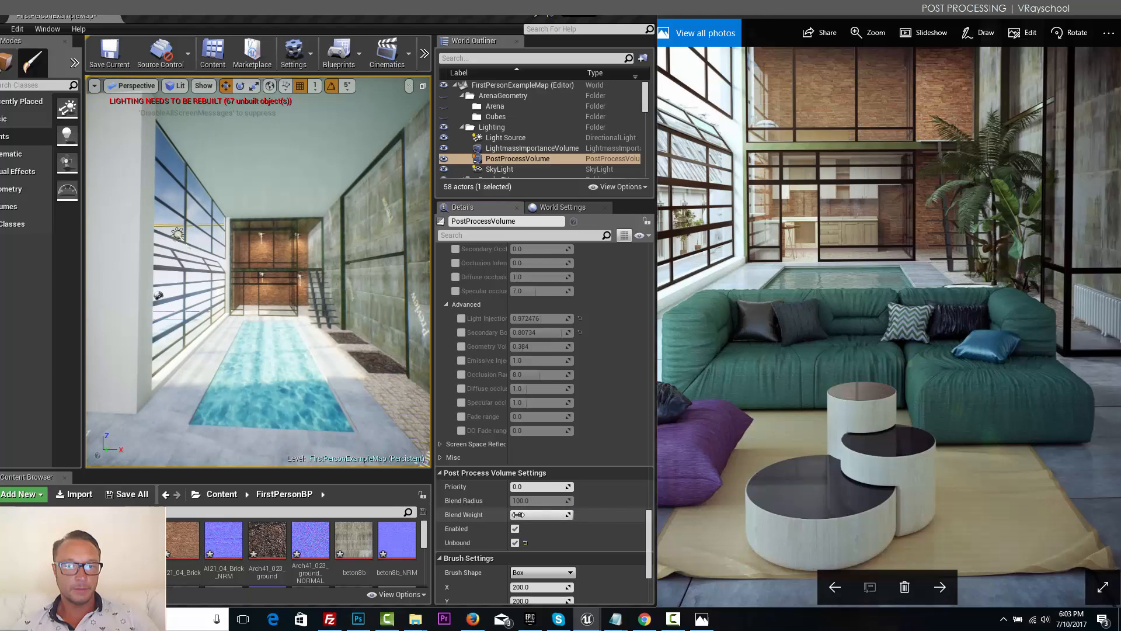
left_click_drag(541, 514, 542, 514)
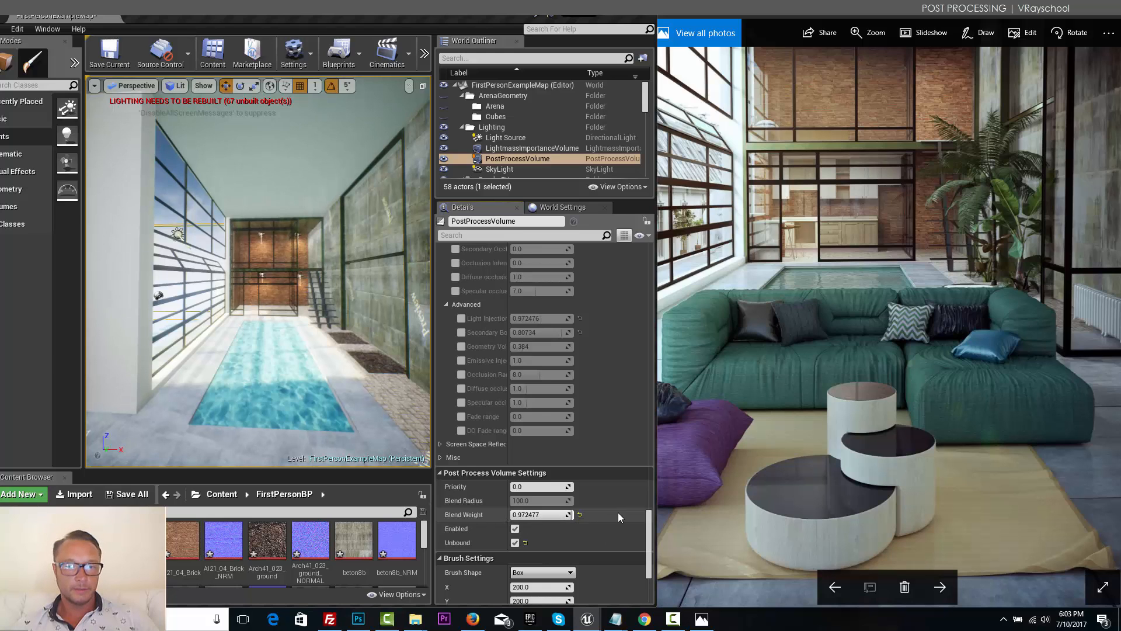
scroll("down", 3)
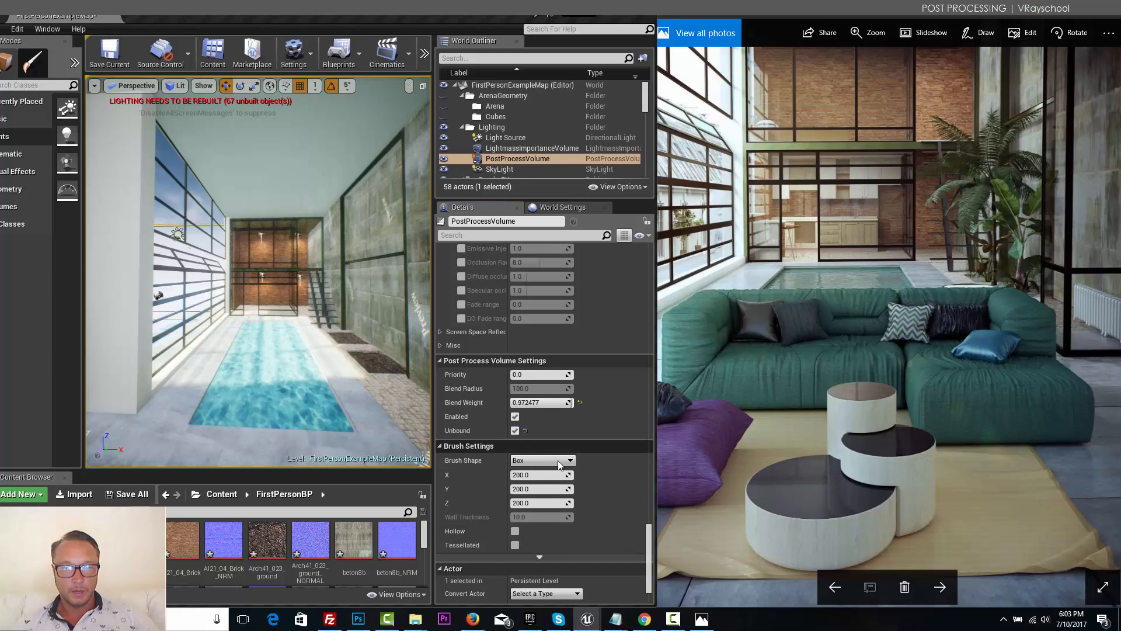
scroll("down", 3)
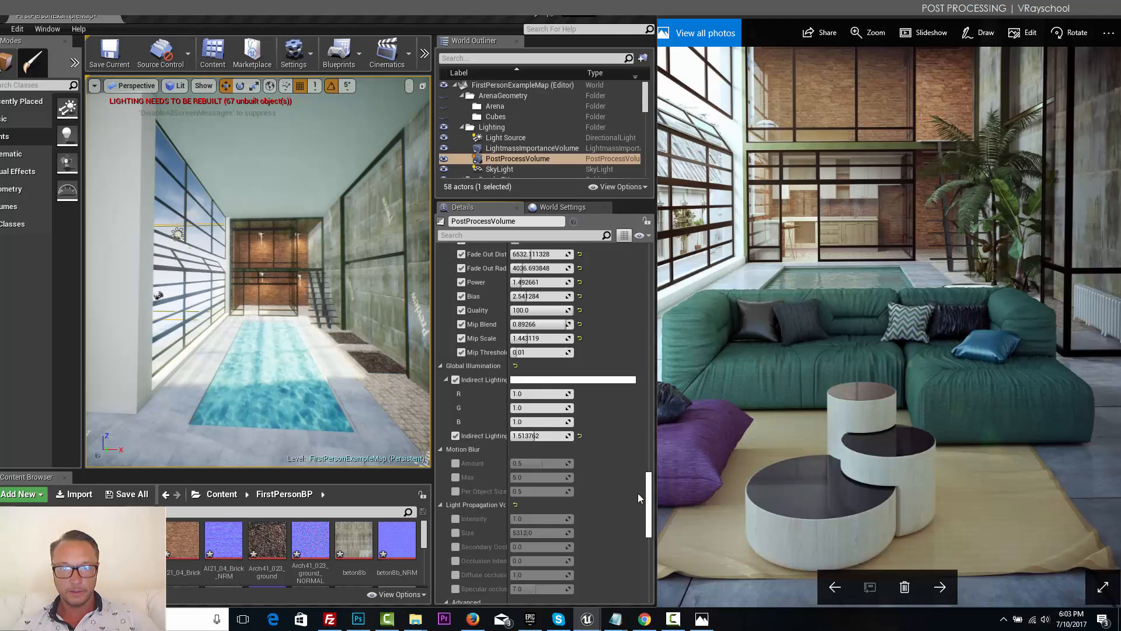
scroll("down", 3)
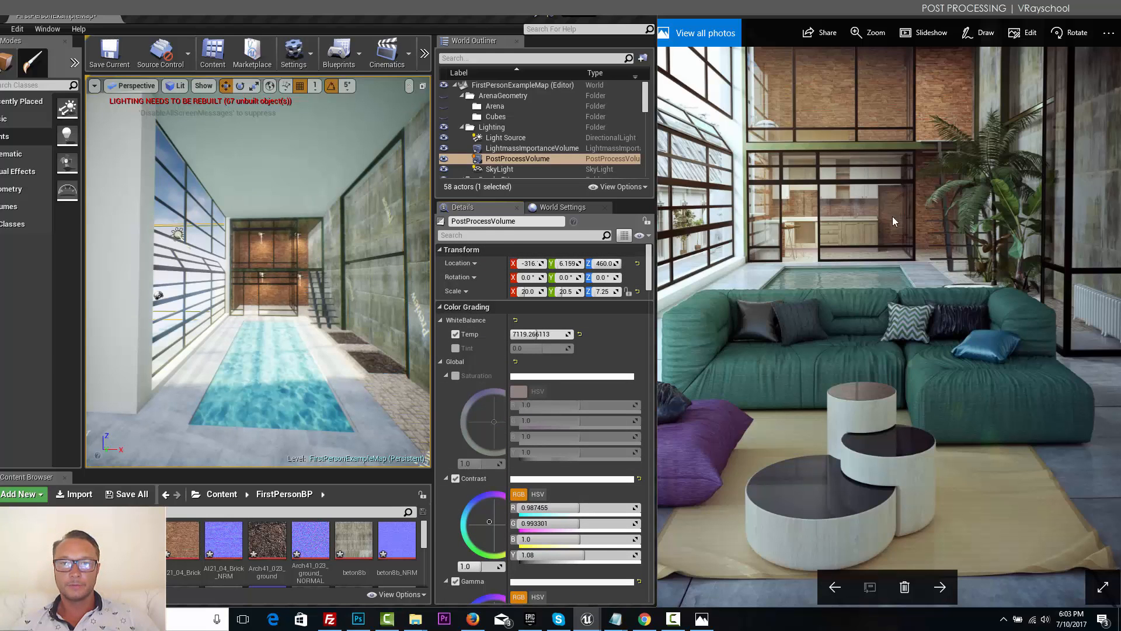
mouse_move(380, 276)
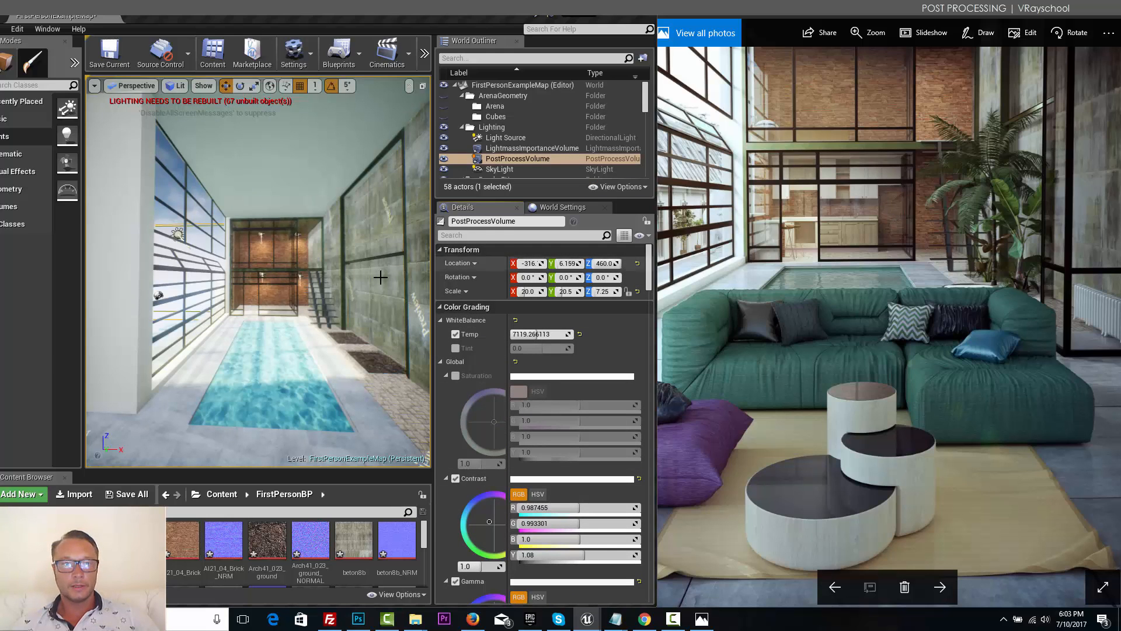